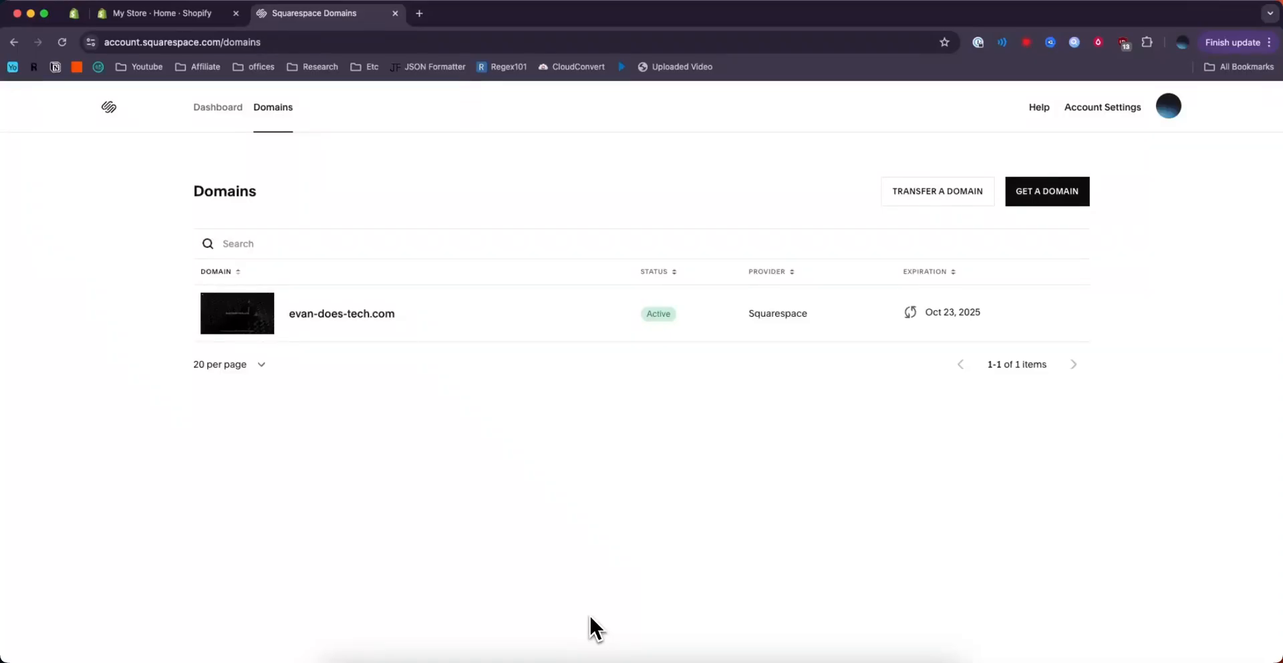
mouse_move(528, 207)
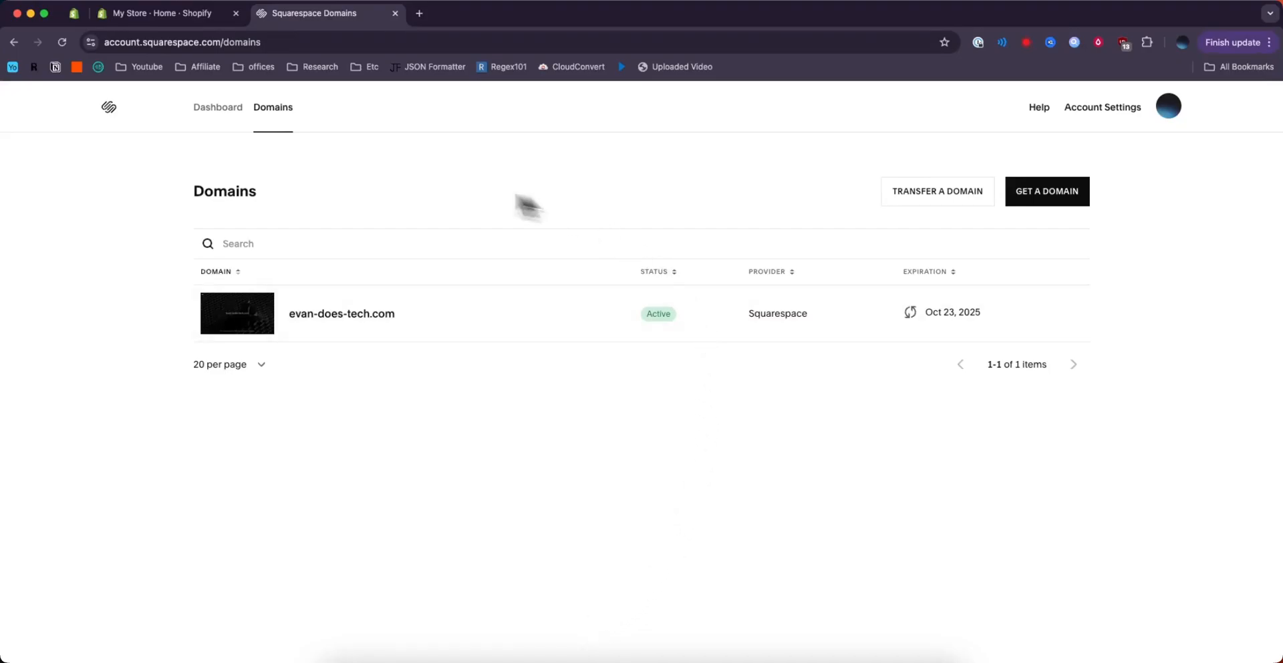
mouse_move(584, 396)
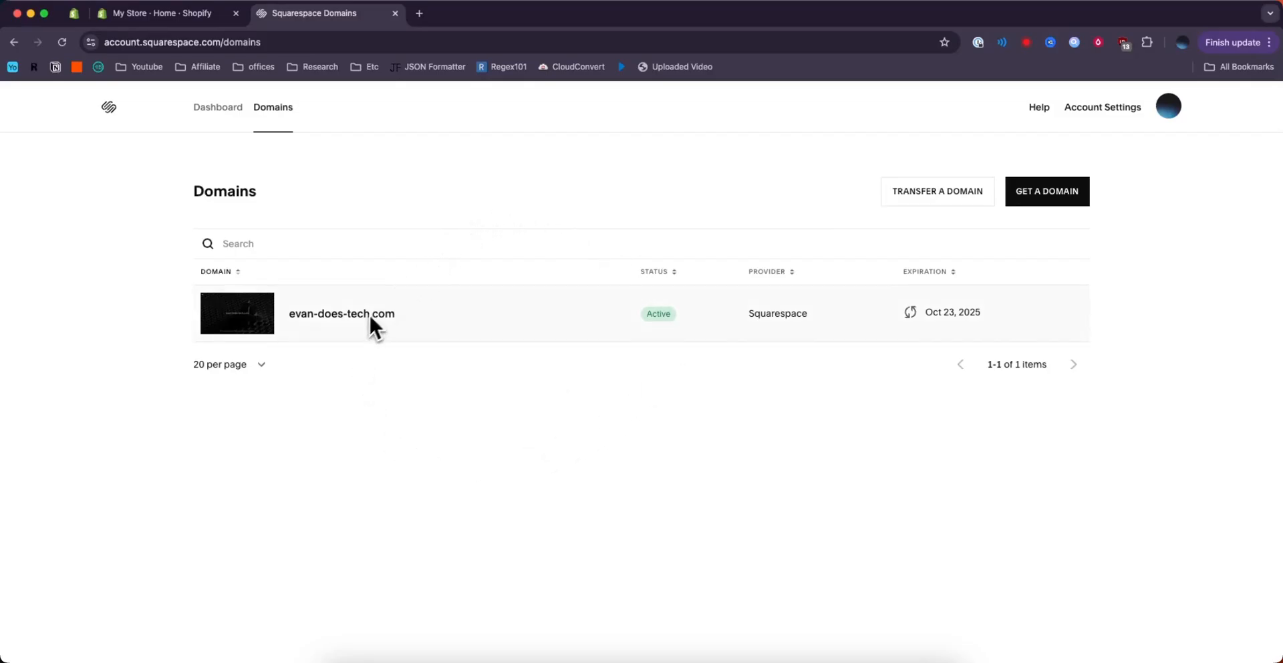
mouse_move(365, 330)
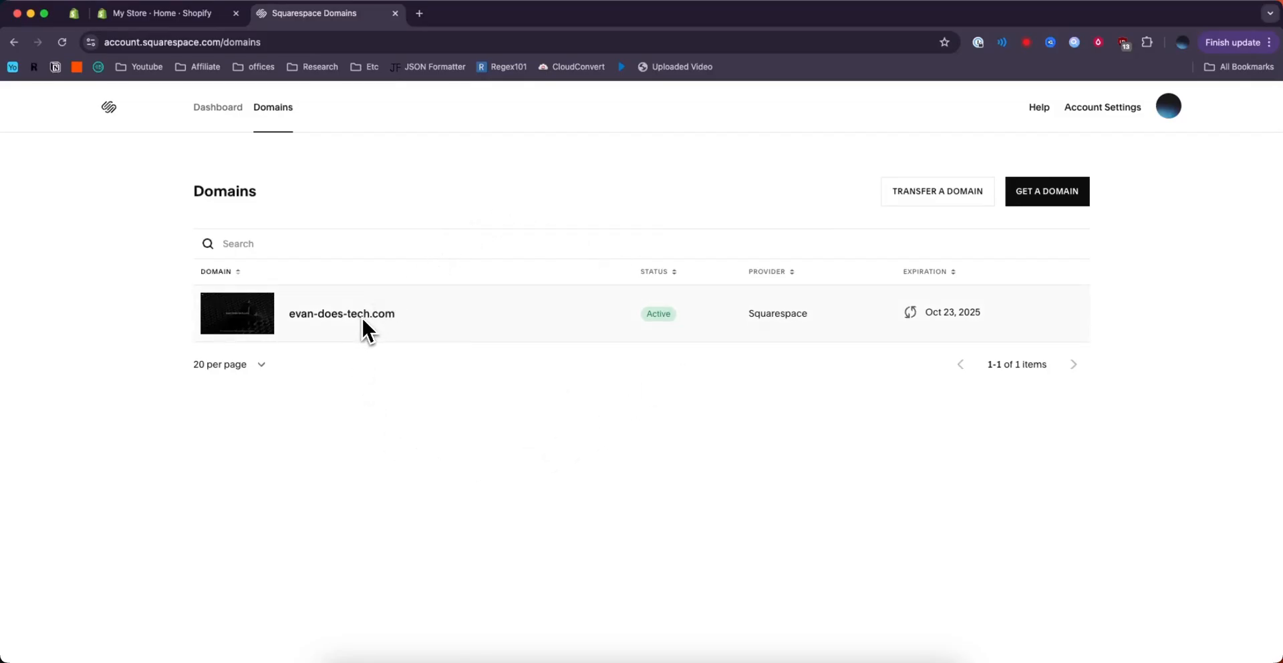
Show the Shopify store's Domains settings listing evandoestech.org as primary
click(160, 14)
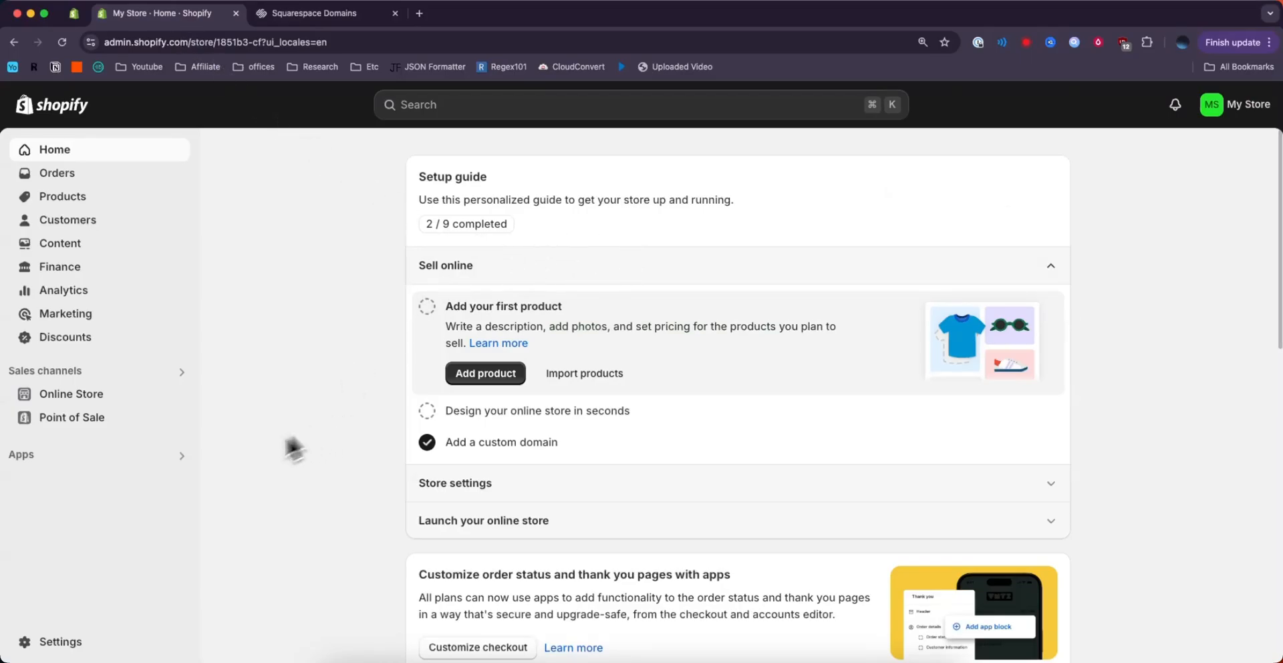
mouse_move(60, 642)
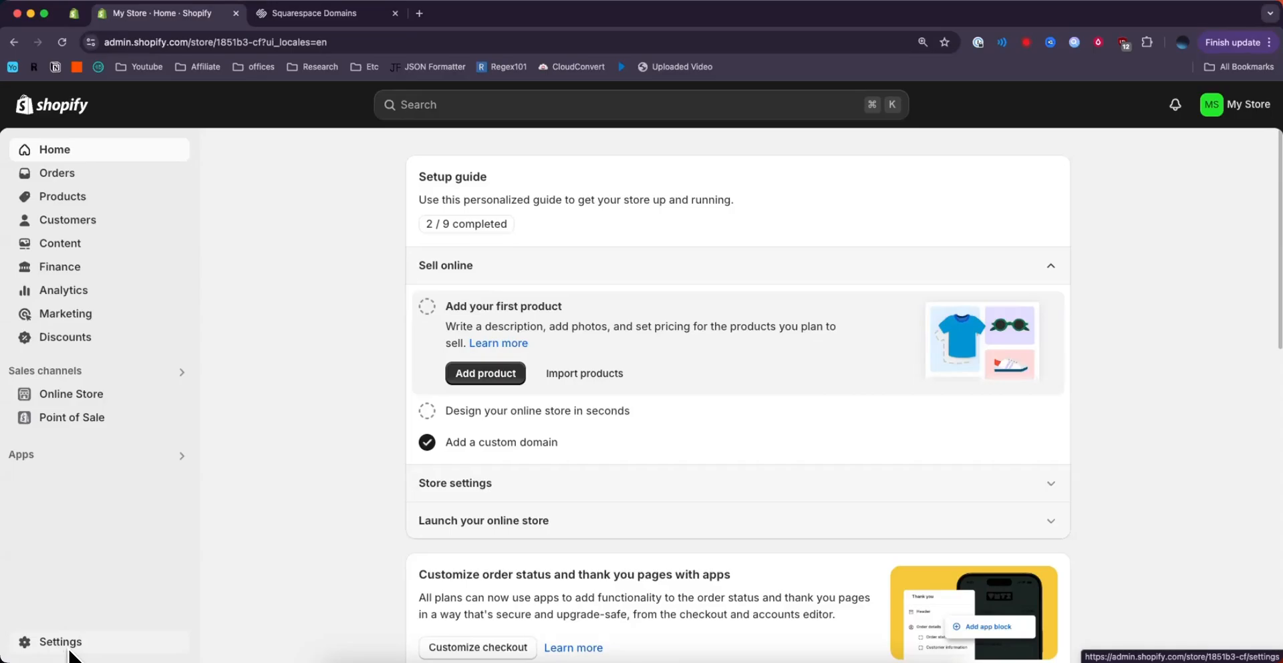
click(60, 642)
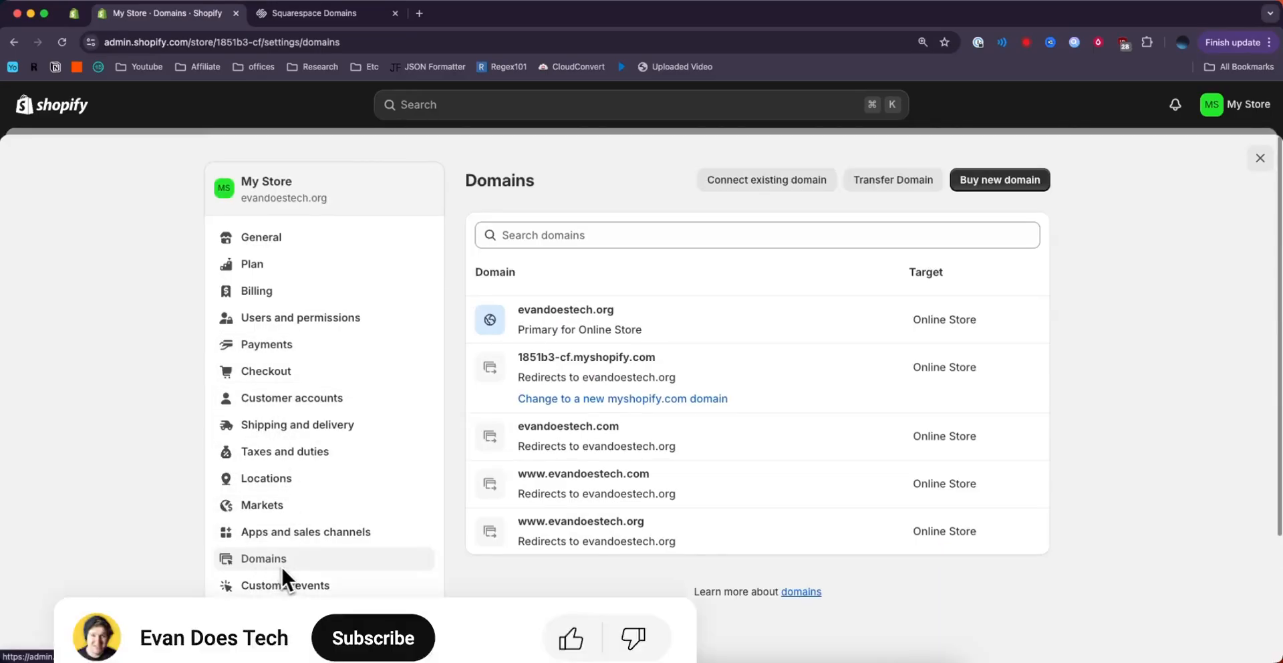
click(373, 637)
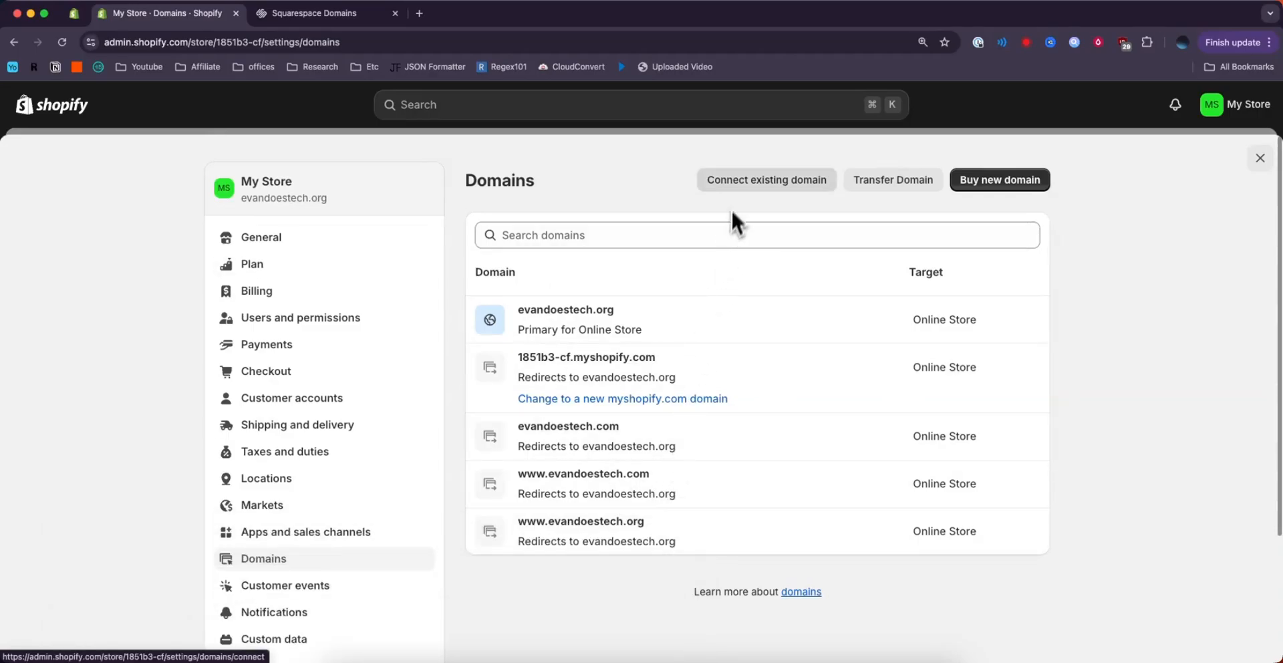
mouse_move(808, 191)
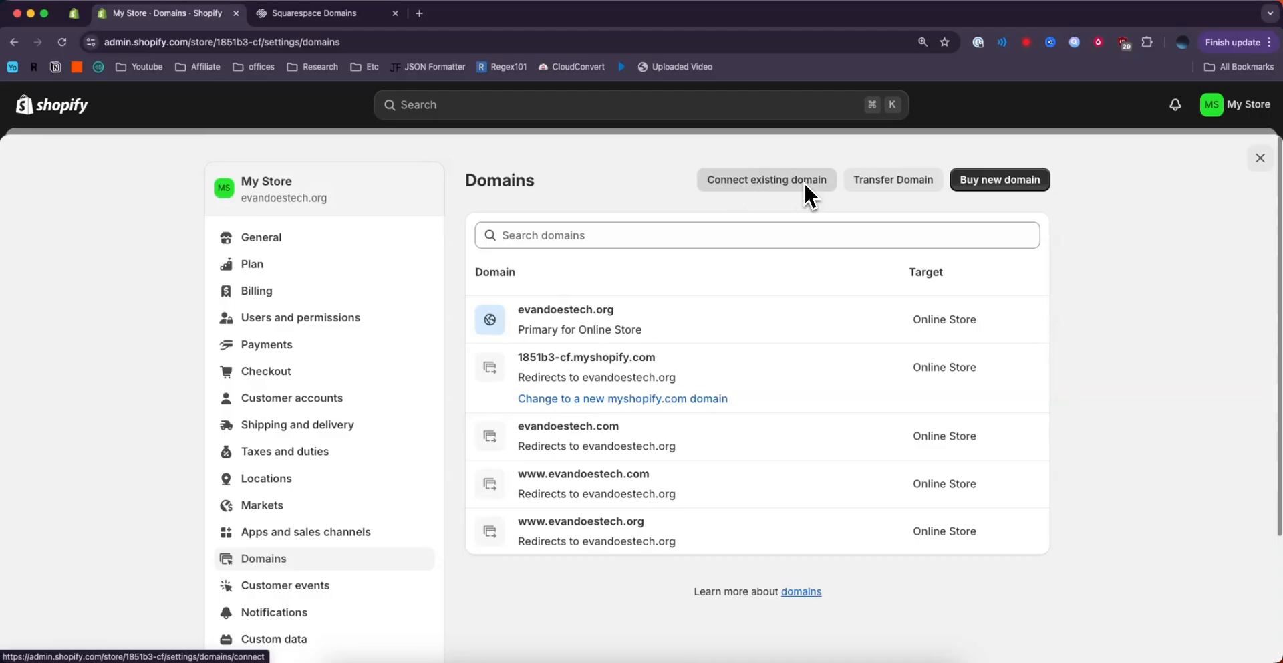
Begin connecting the existing domain evan-does-tech.com, copied from Squarespace, to the store
click(766, 179)
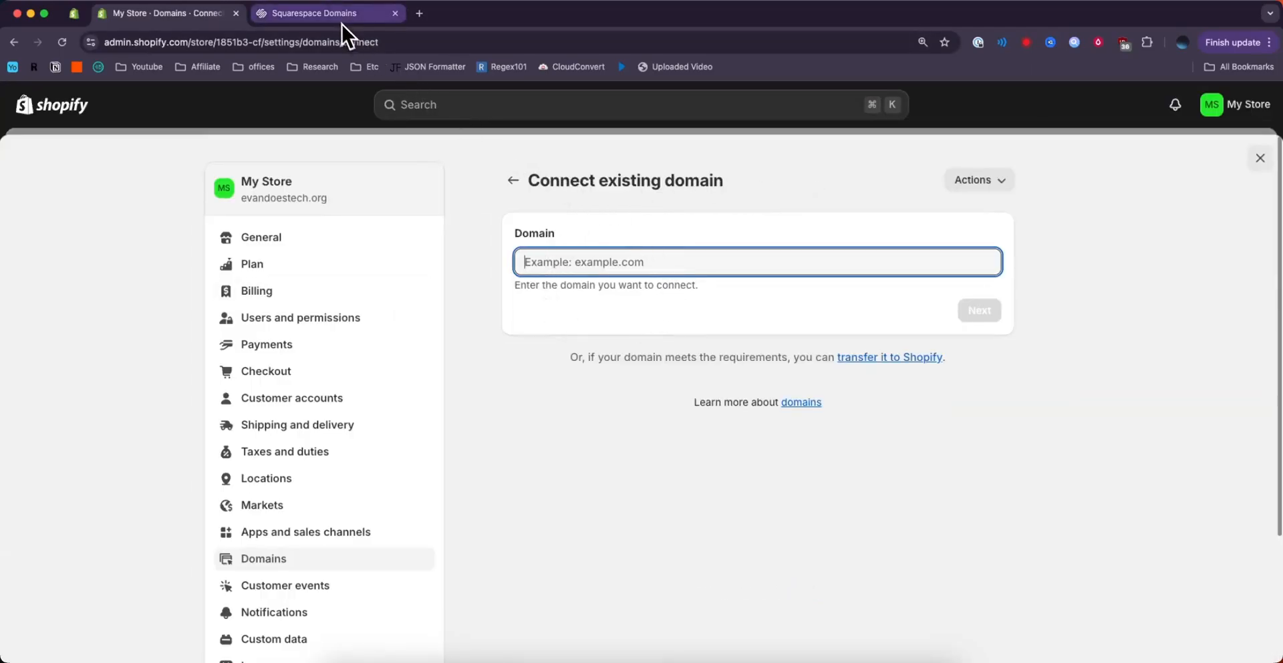
click(311, 14)
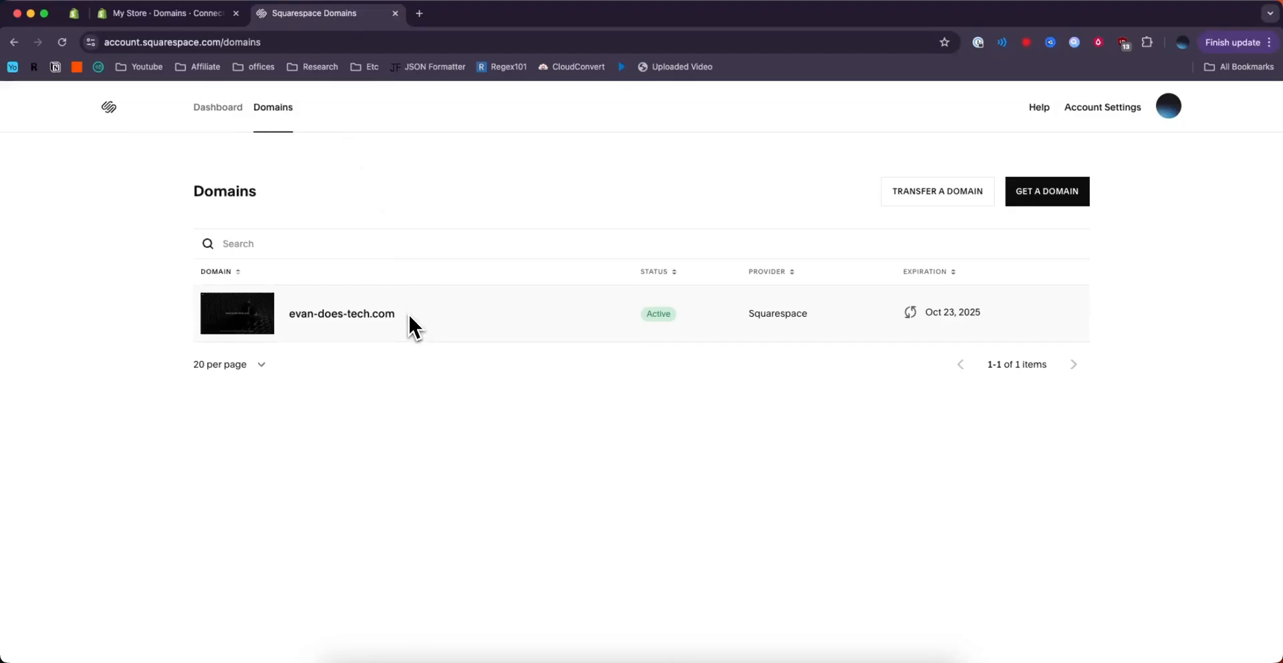
click(341, 314)
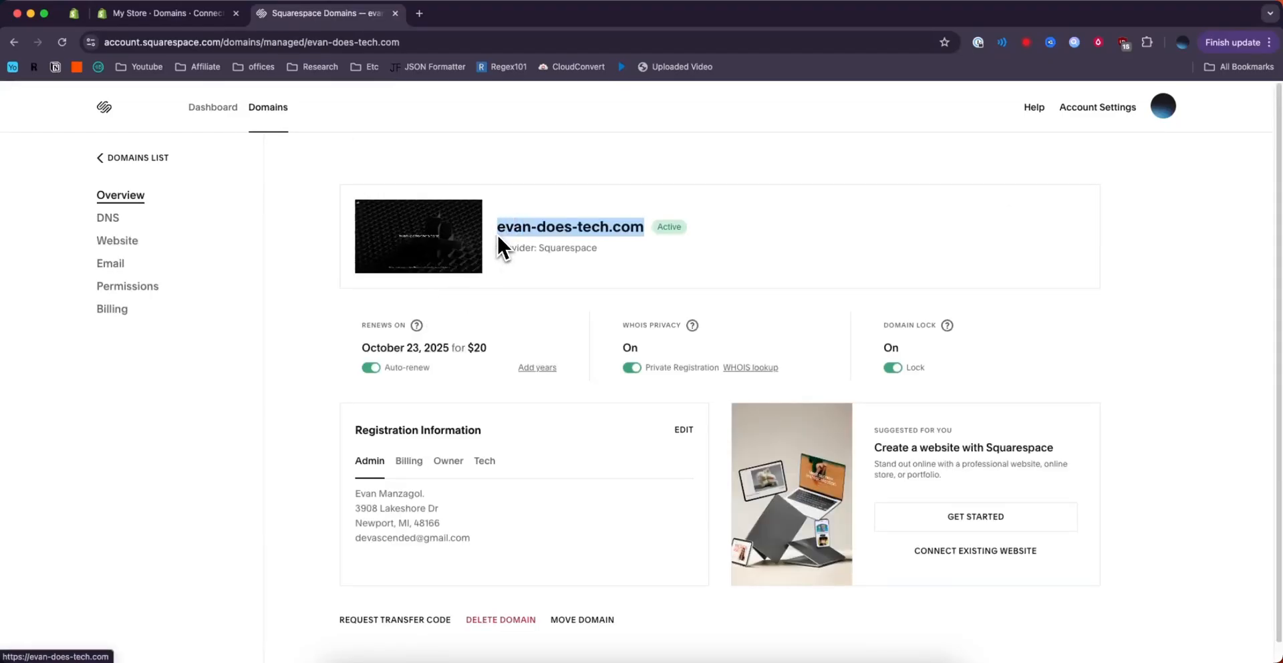
click(163, 13)
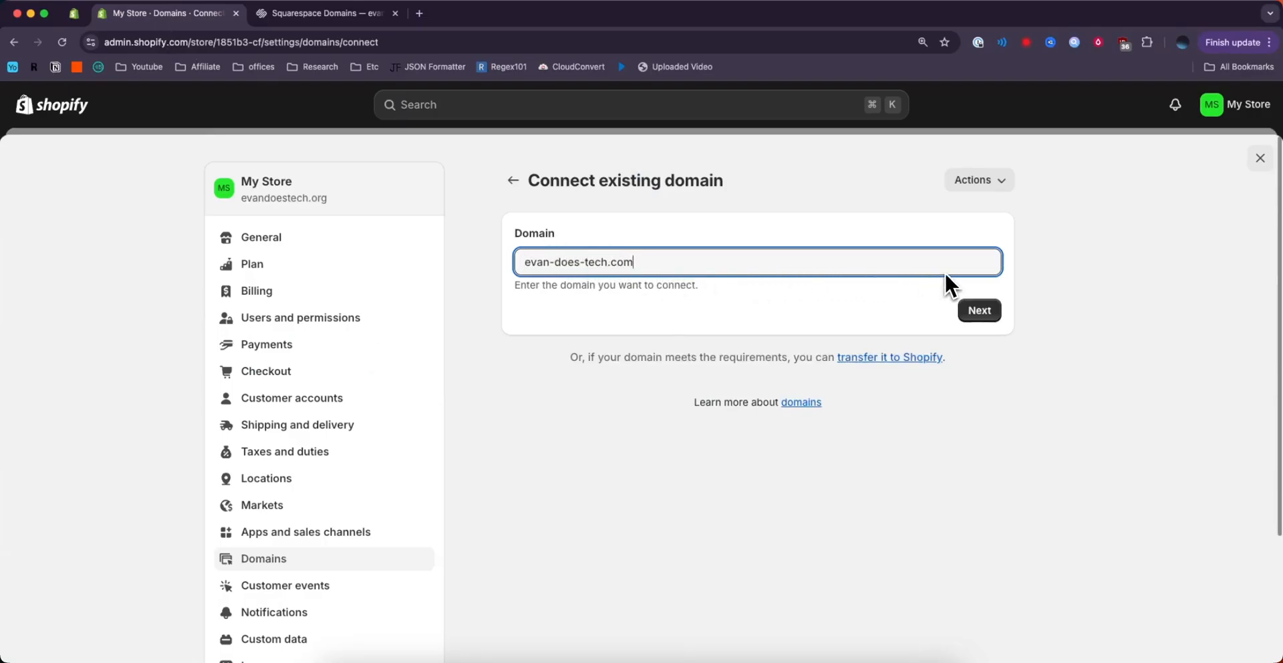
click(978, 310)
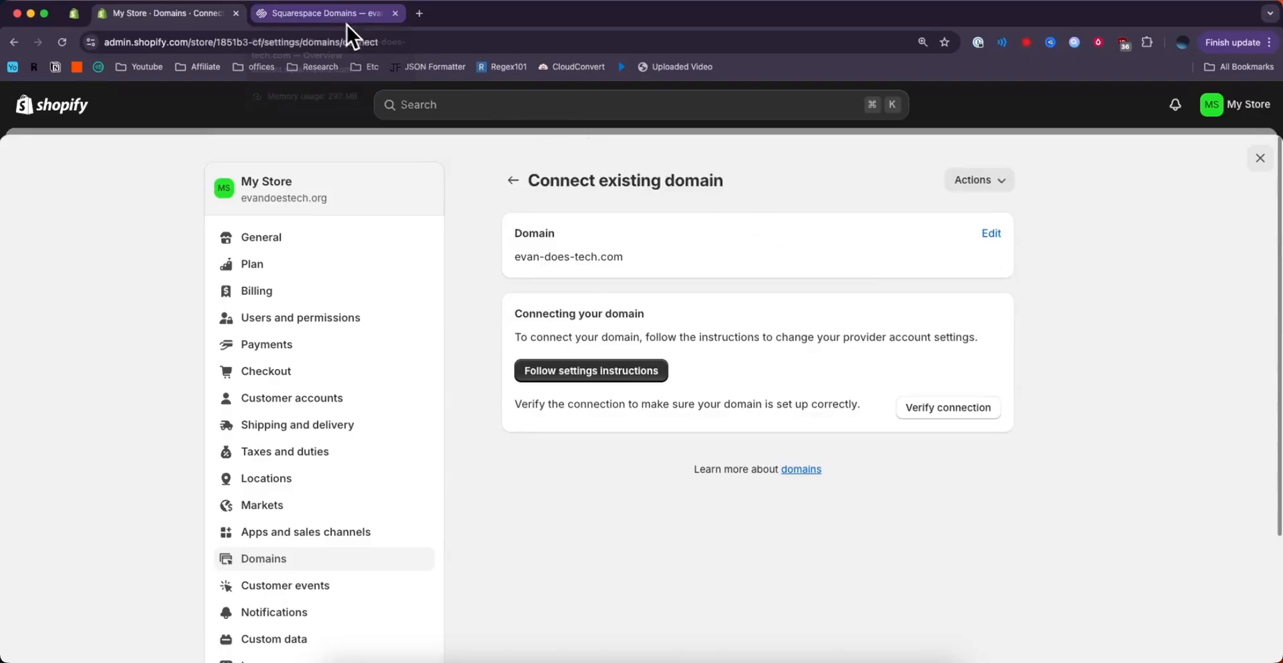
Delete the Squarespace default DNS records for evan-does-tech.com
click(324, 13)
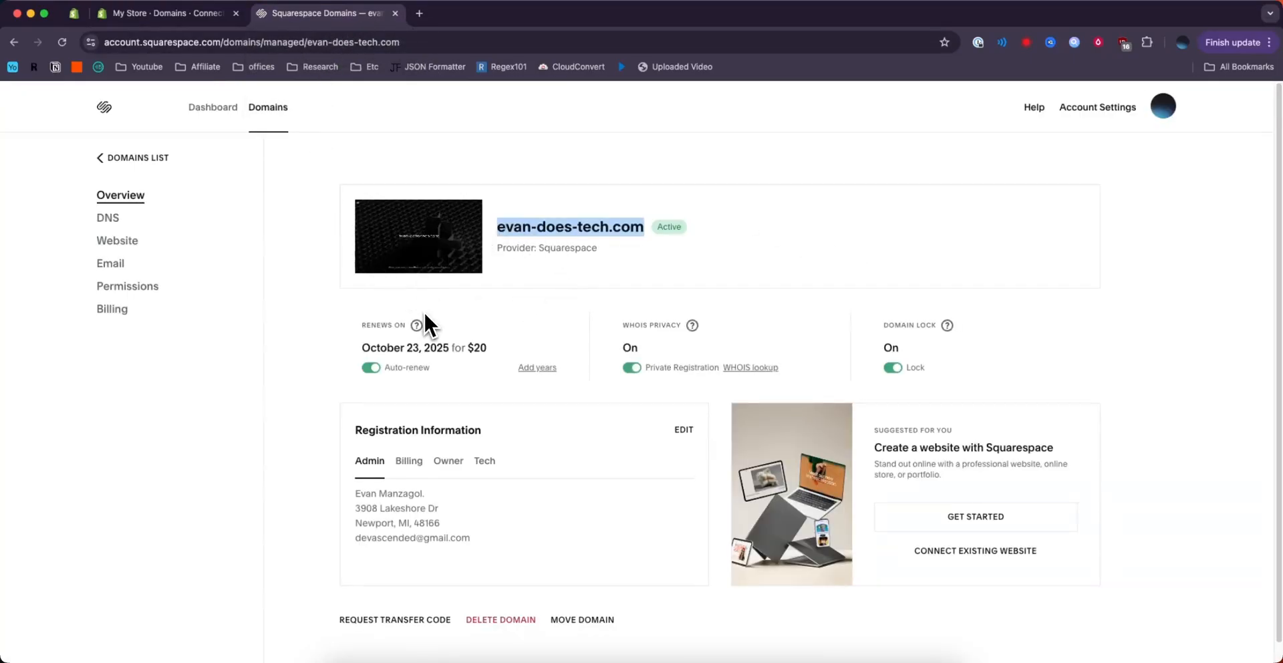
mouse_move(107, 218)
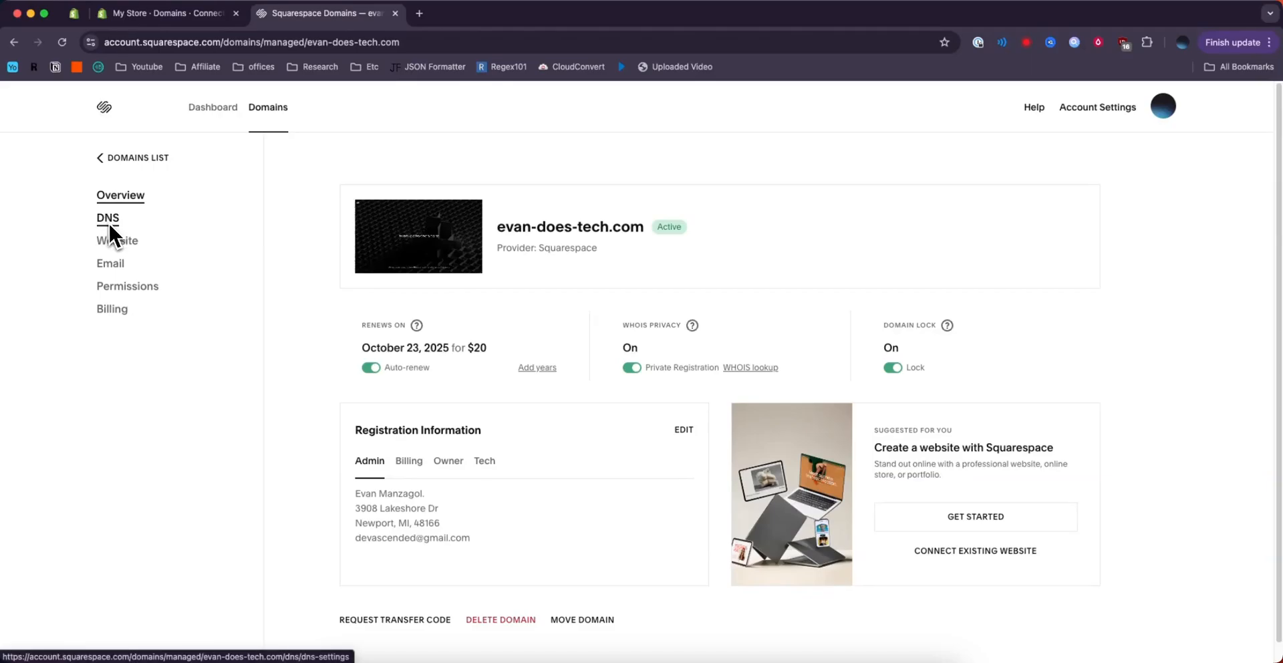
click(107, 217)
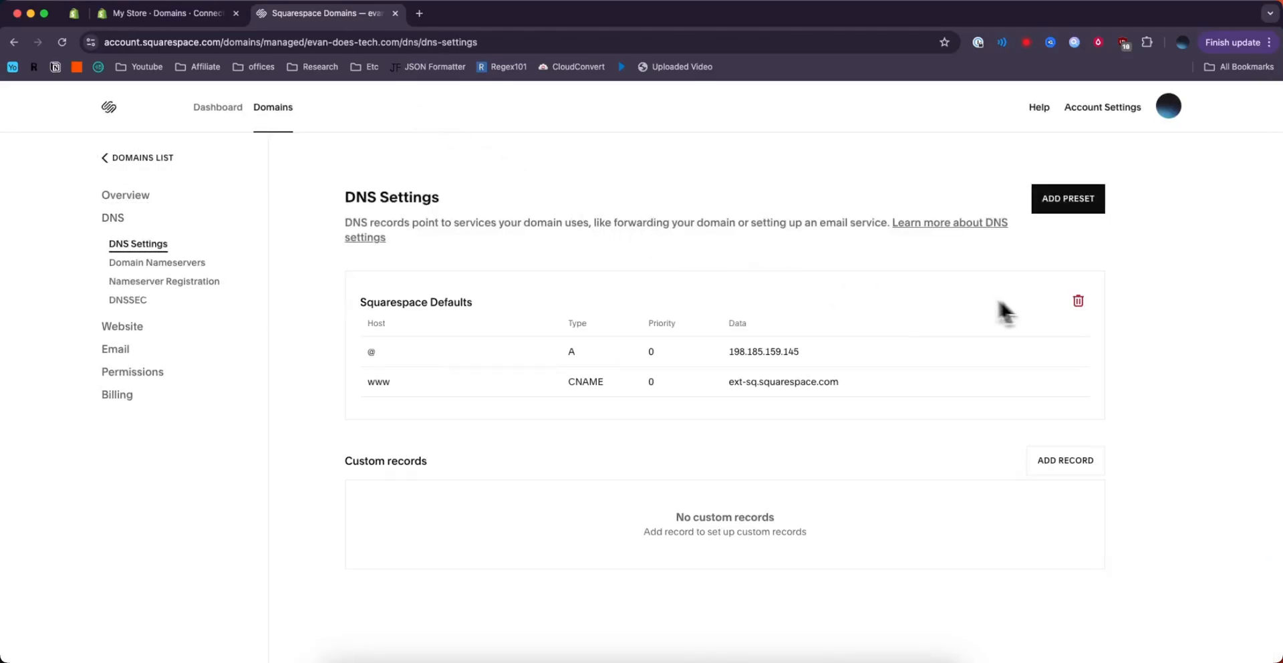
click(1078, 301)
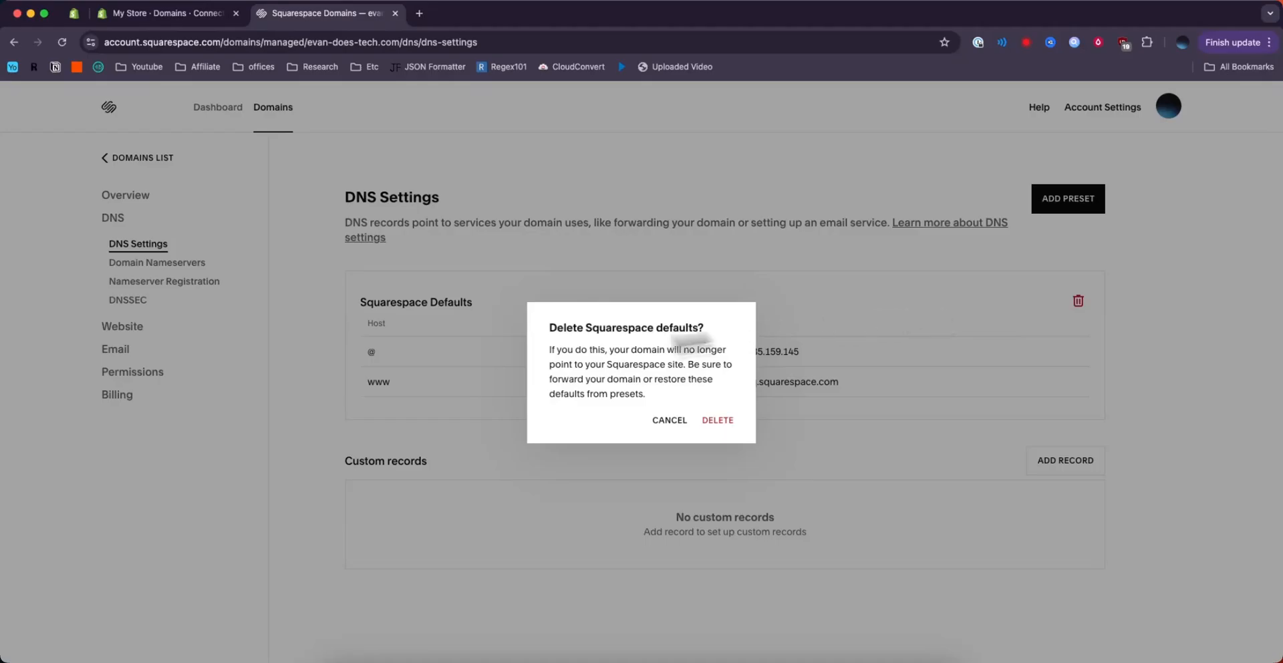
mouse_move(574, 390)
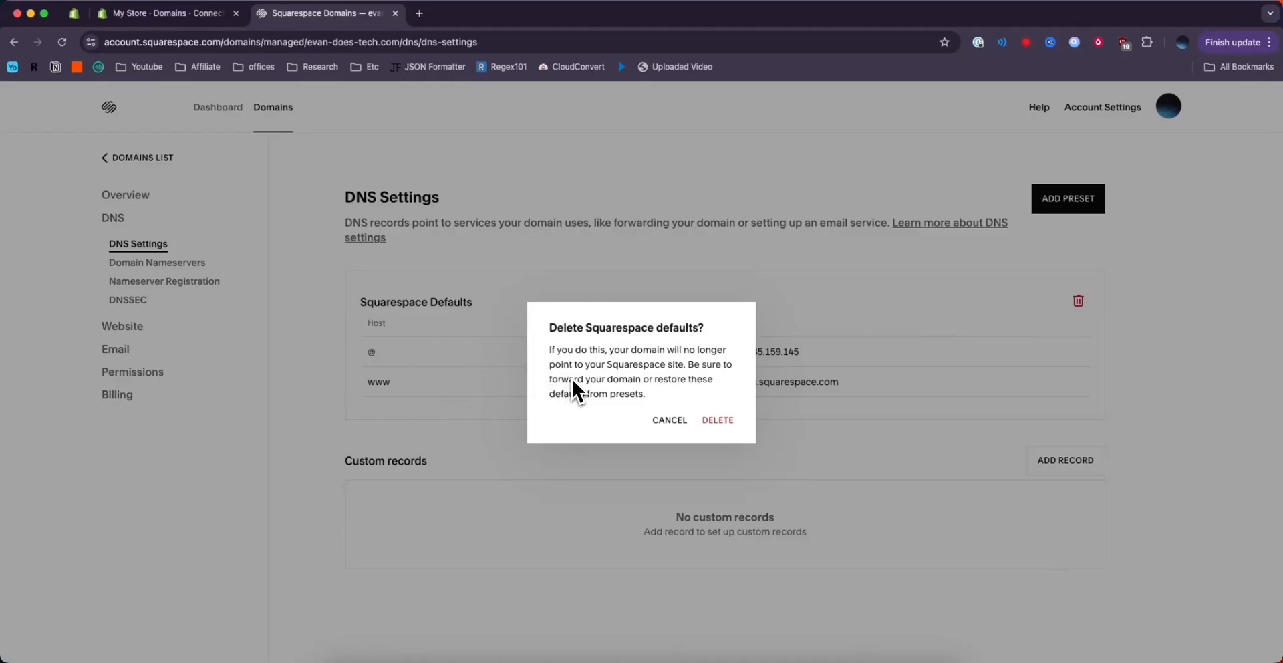
mouse_move(717, 420)
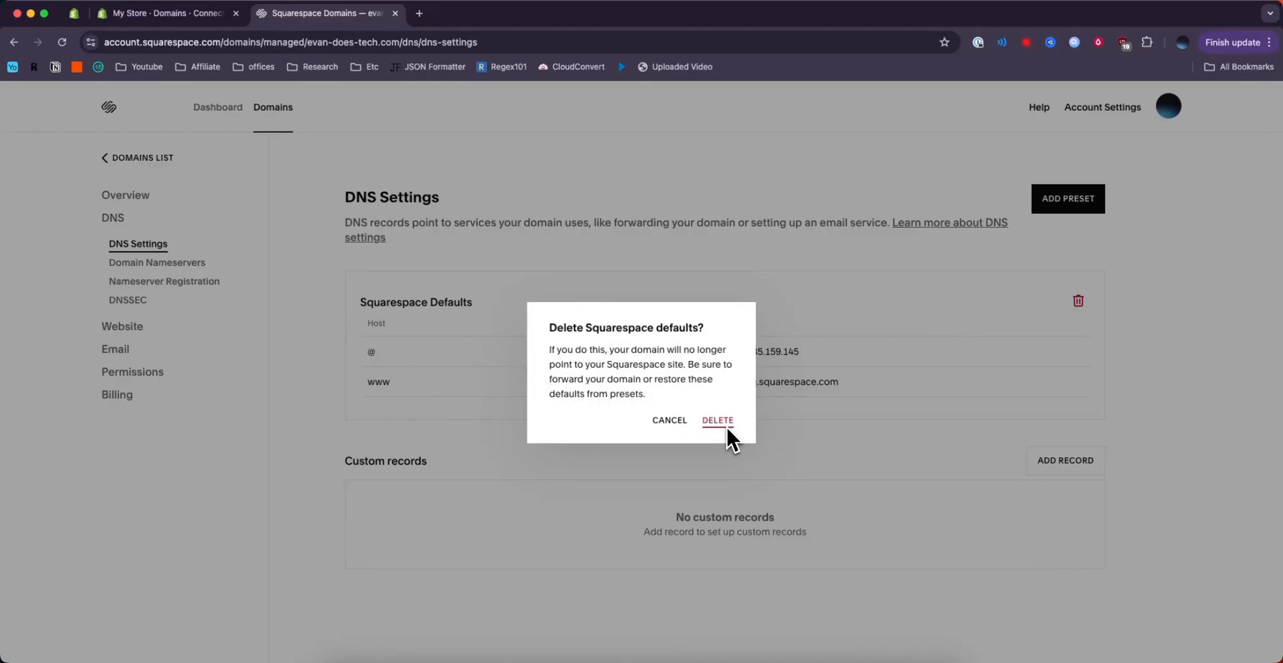
click(717, 420)
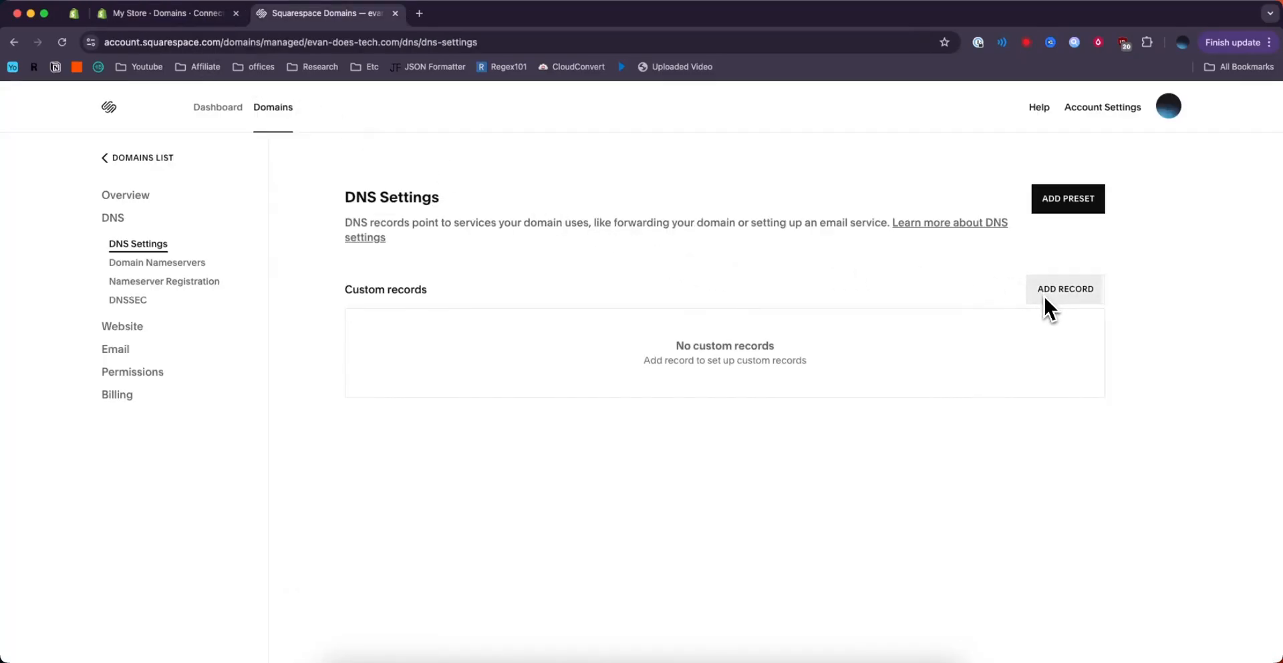
Add and save an A record with host @ pointing to 23.227.38.65
click(1065, 289)
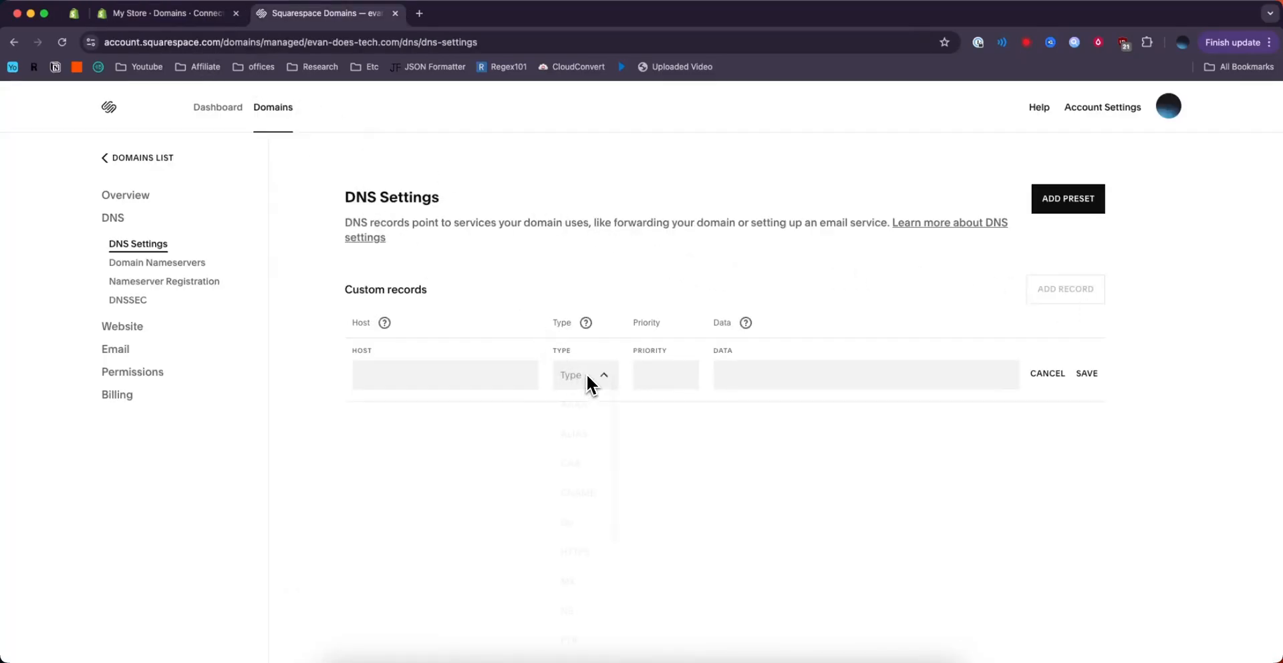
click(573, 409)
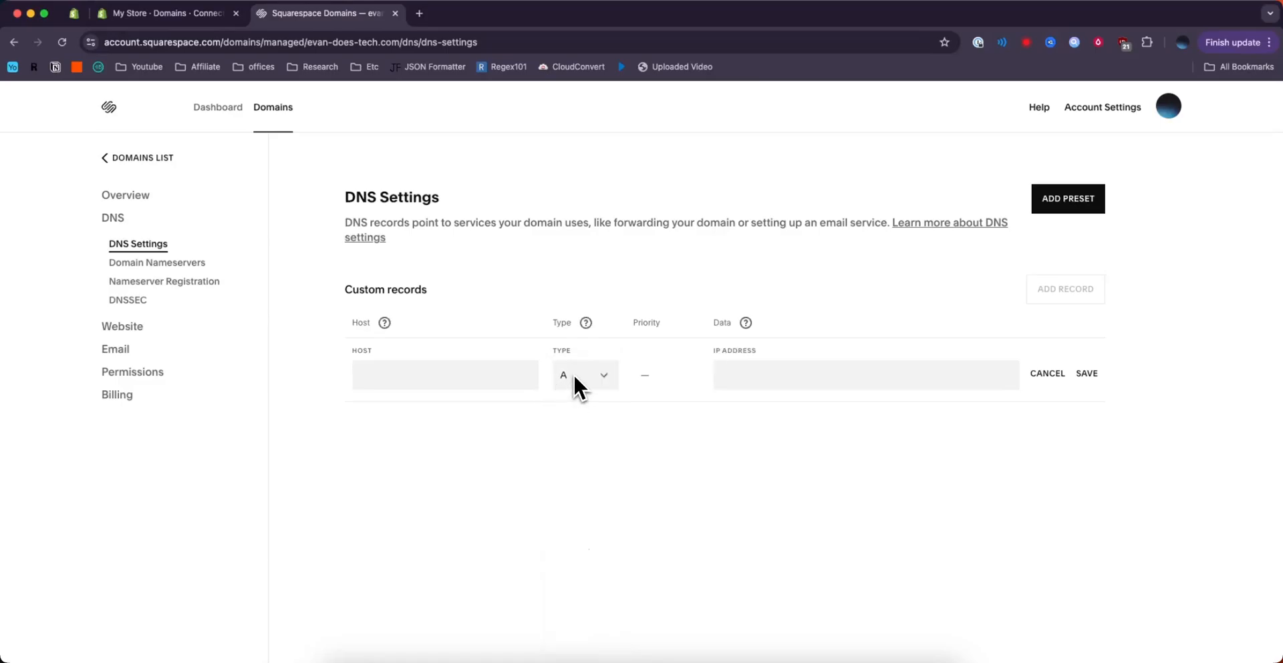
click(444, 374)
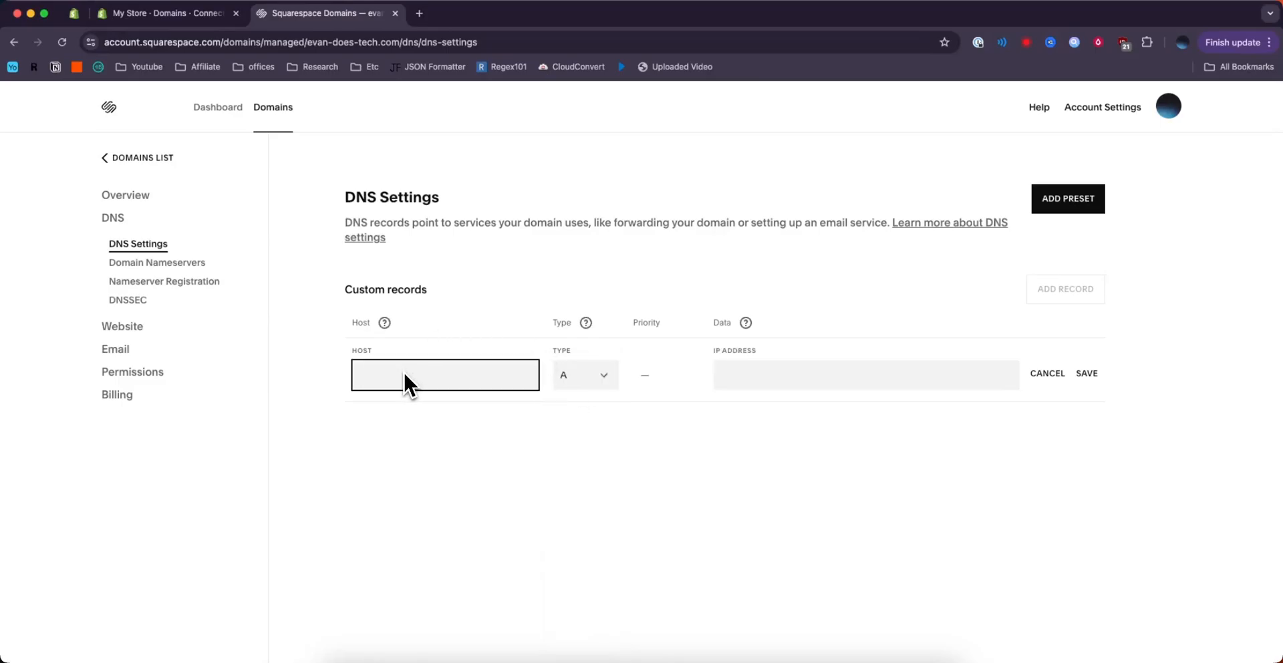
text(@)
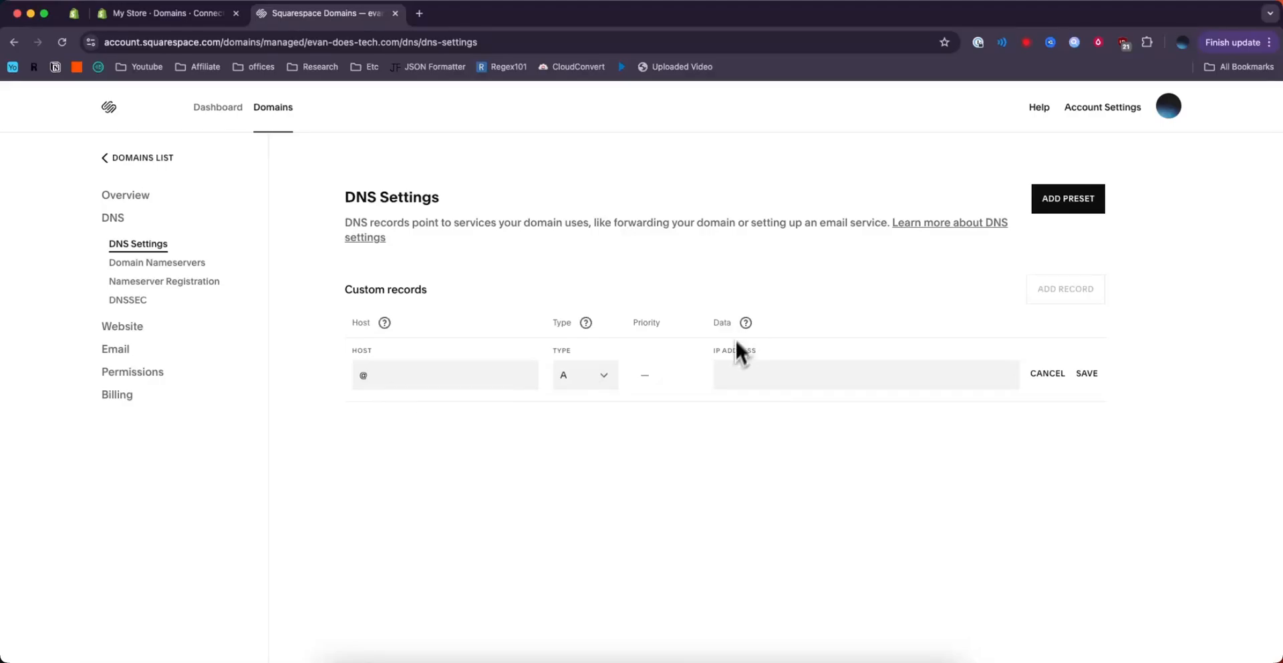
click(866, 374)
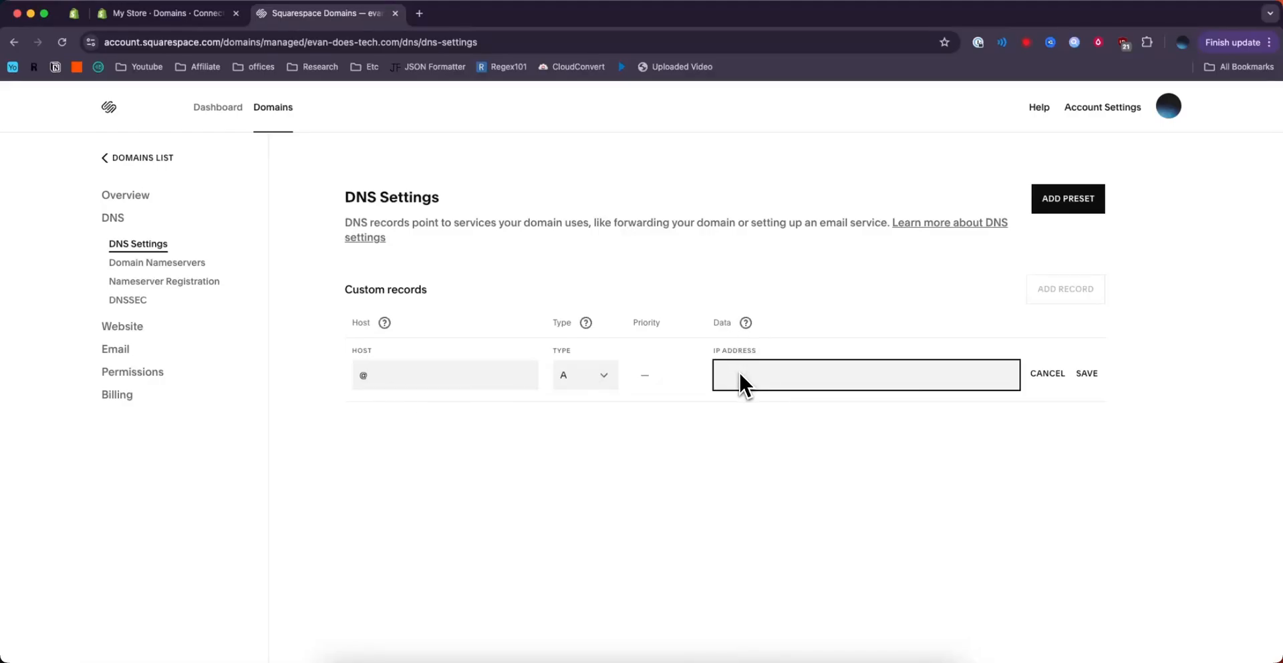
text(23.227.38.65)
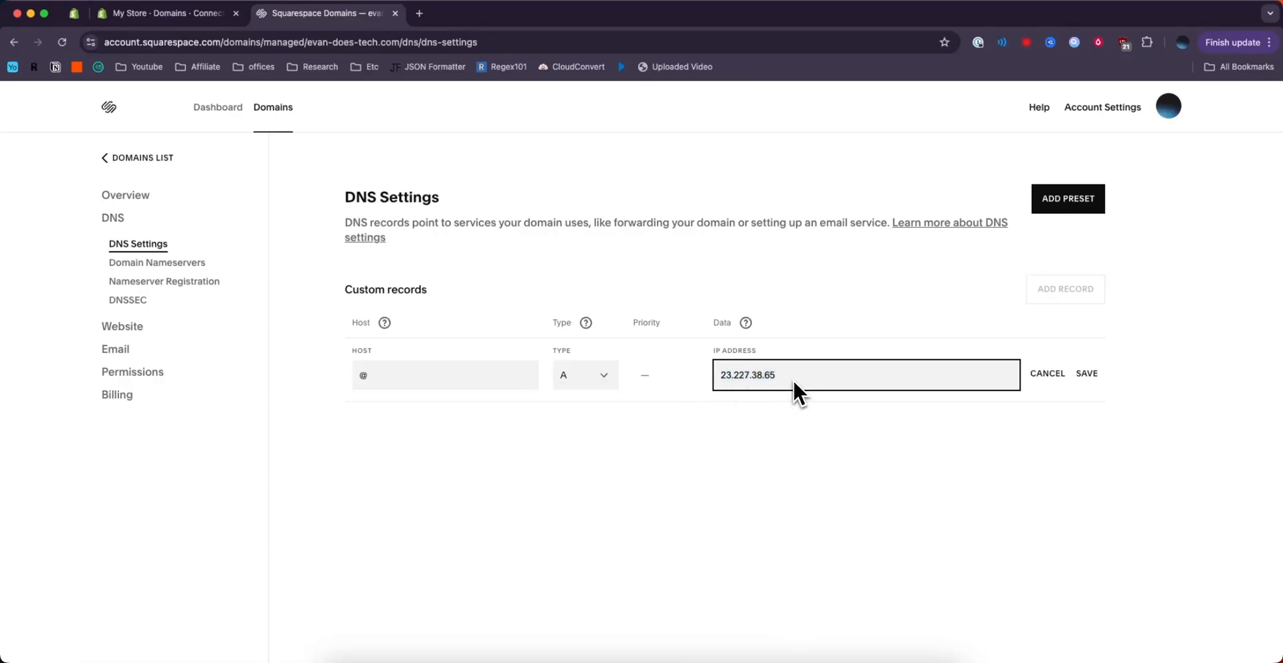
mouse_move(990, 321)
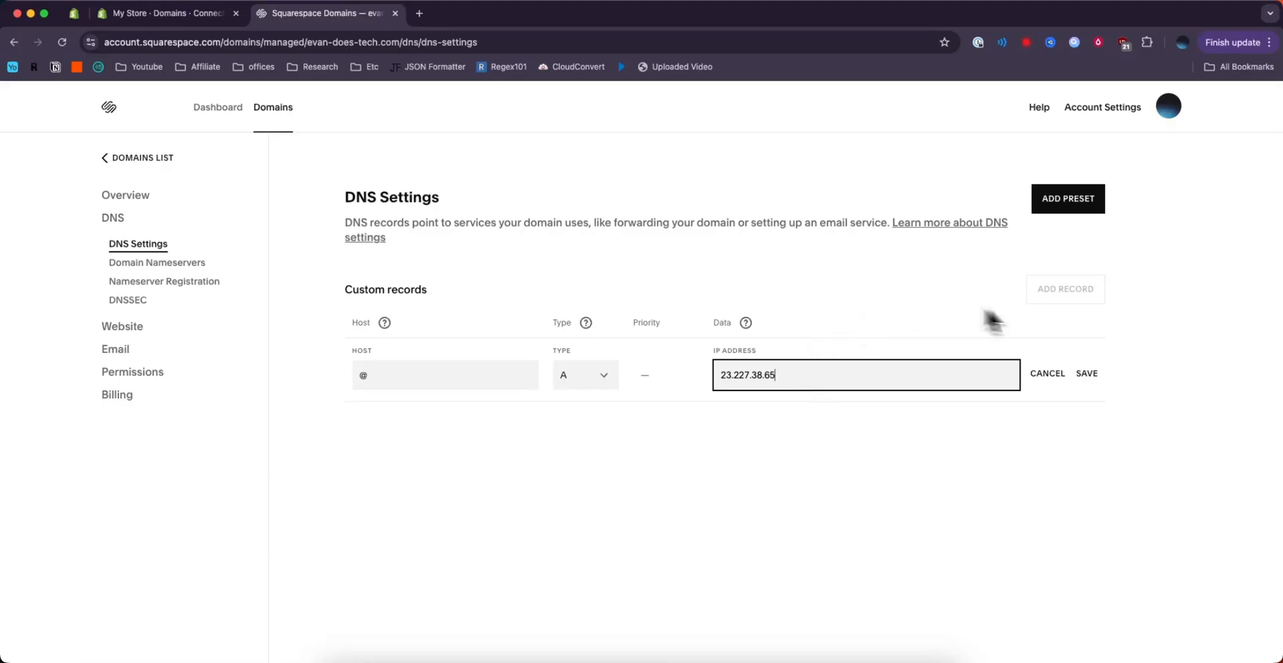
click(1087, 373)
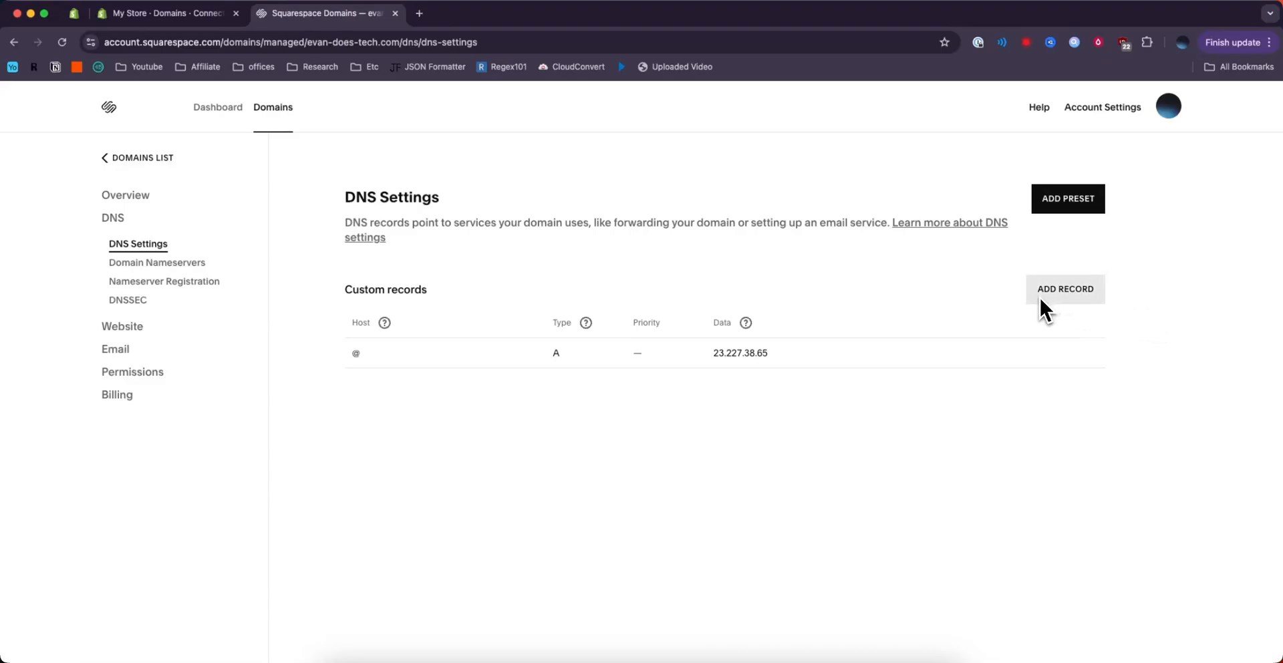
Add a CNAME record with host www aliasing shops.myshopify.com, not yet saved
click(1065, 289)
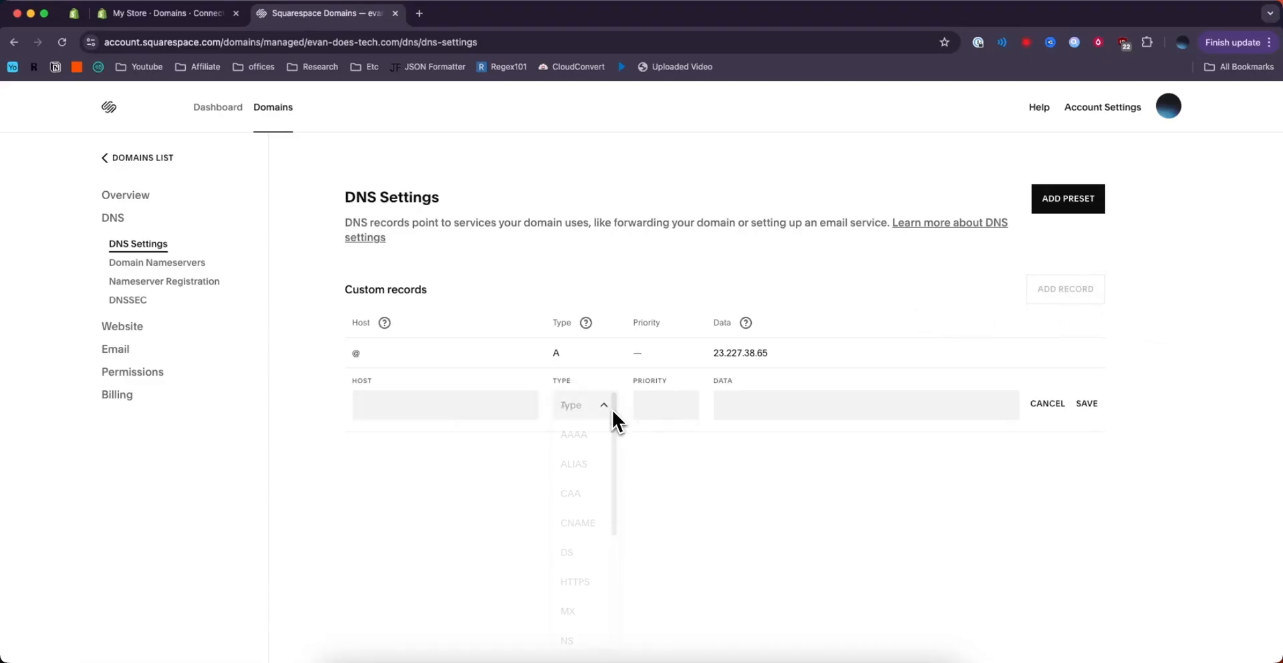
mouse_move(577, 523)
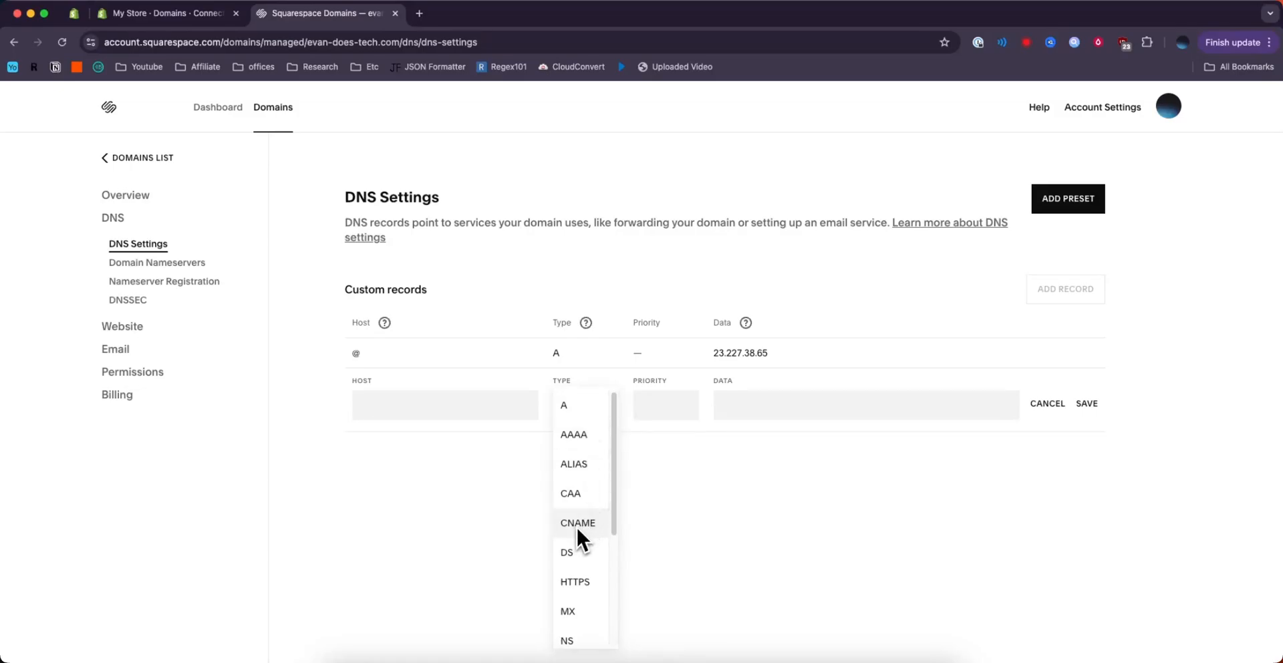
click(578, 523)
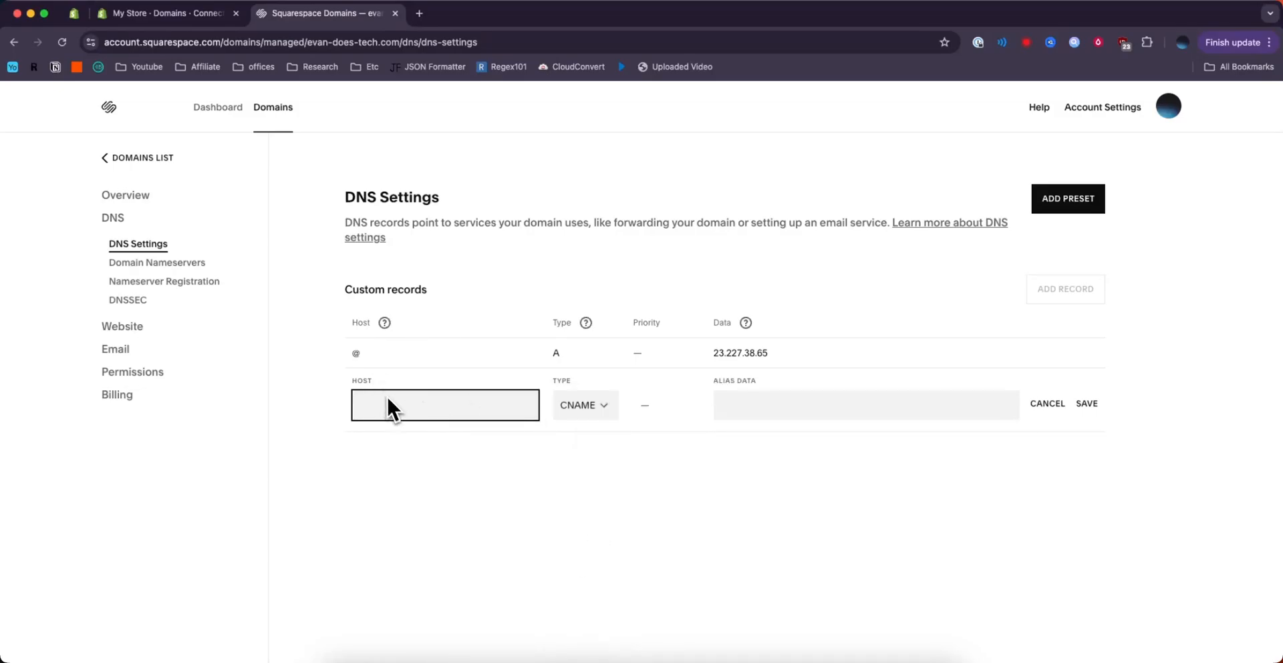
text(www)
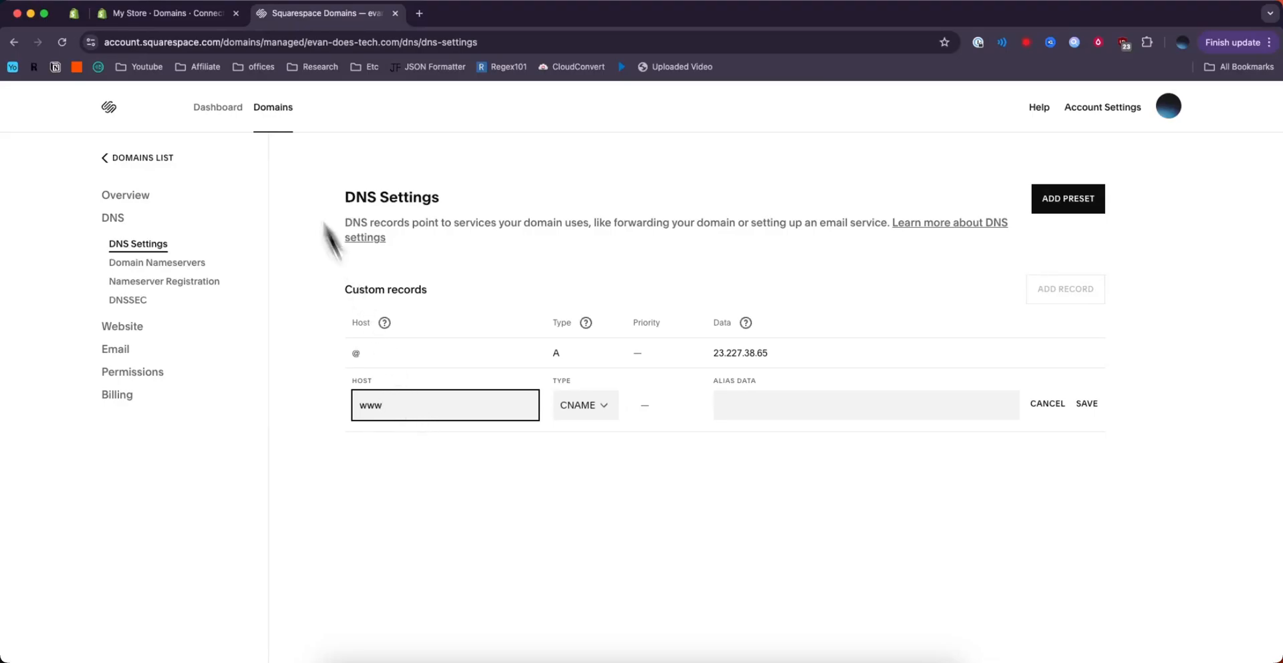
text(shops.myshopify.com)
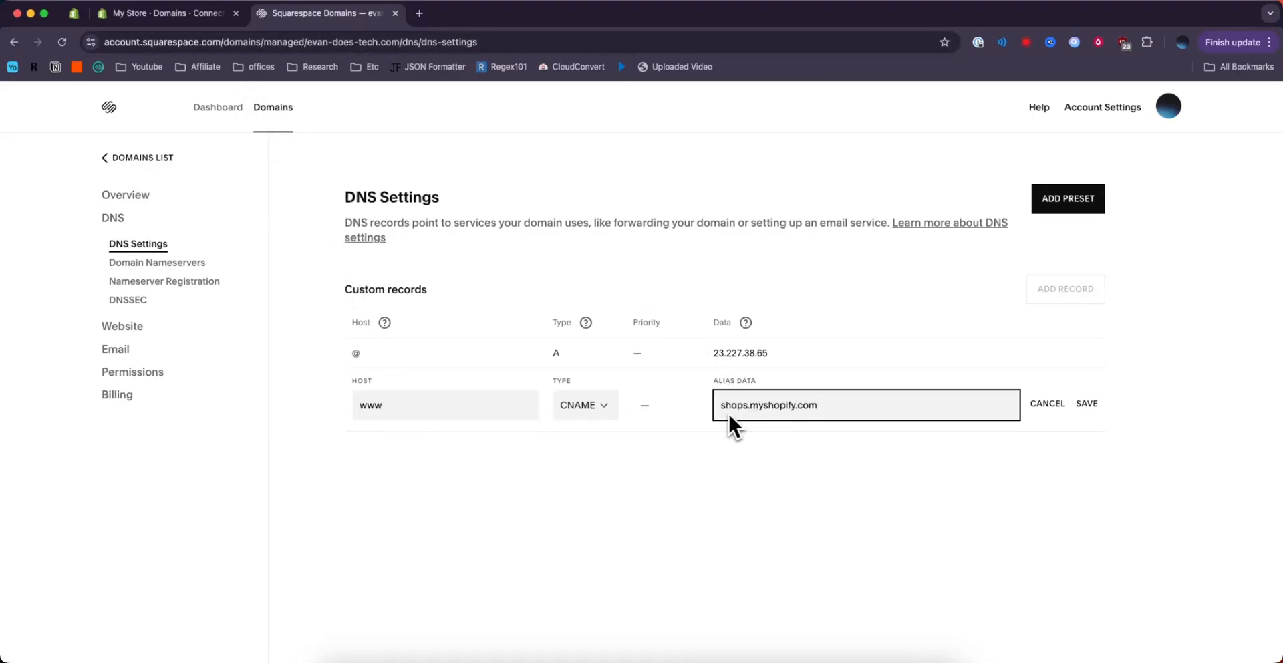
mouse_move(795, 434)
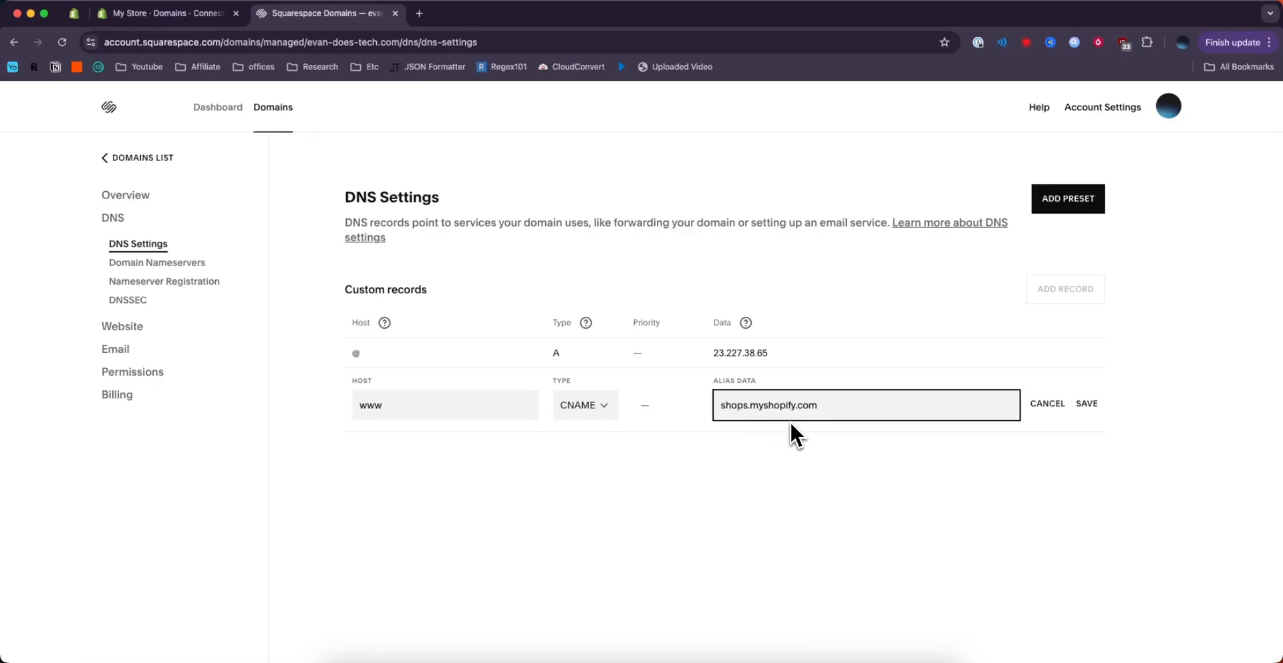
mouse_move(810, 351)
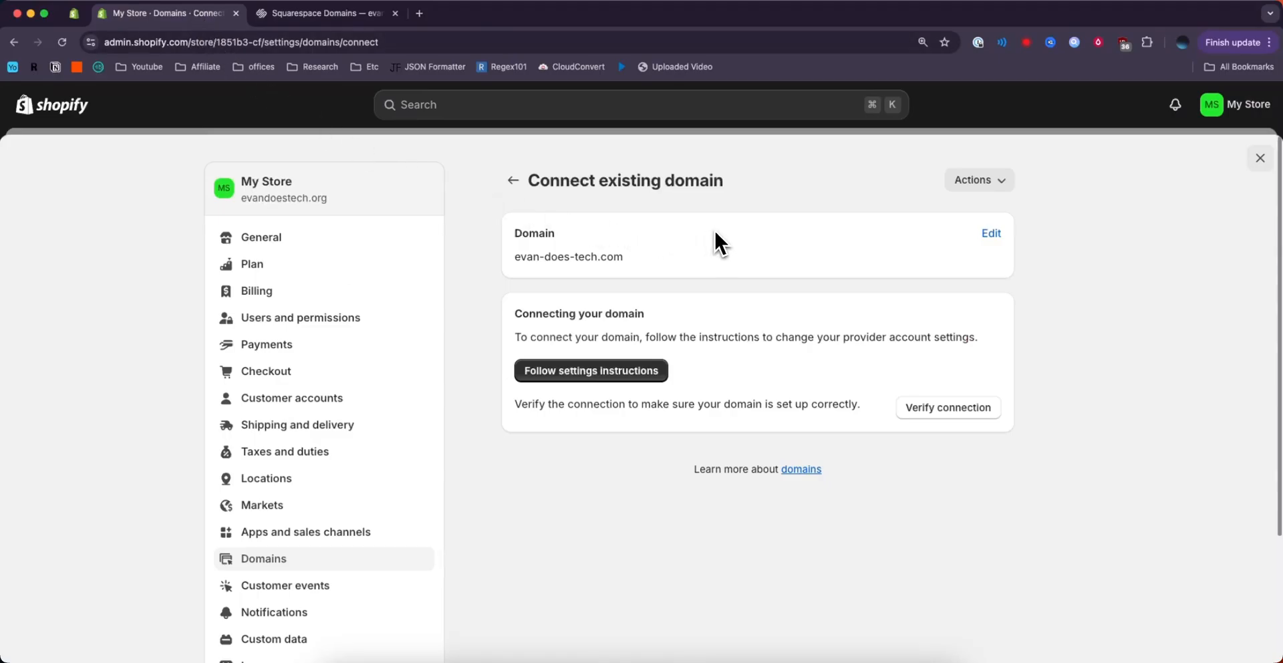
mouse_move(750, 236)
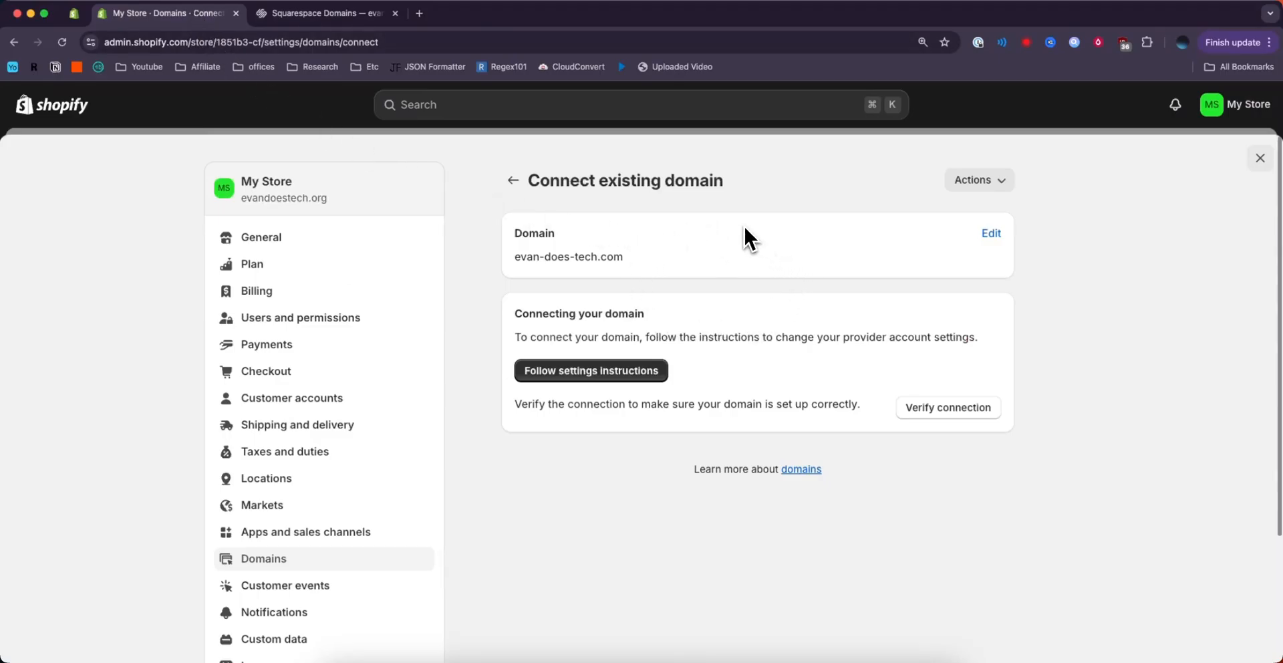
mouse_move(996, 429)
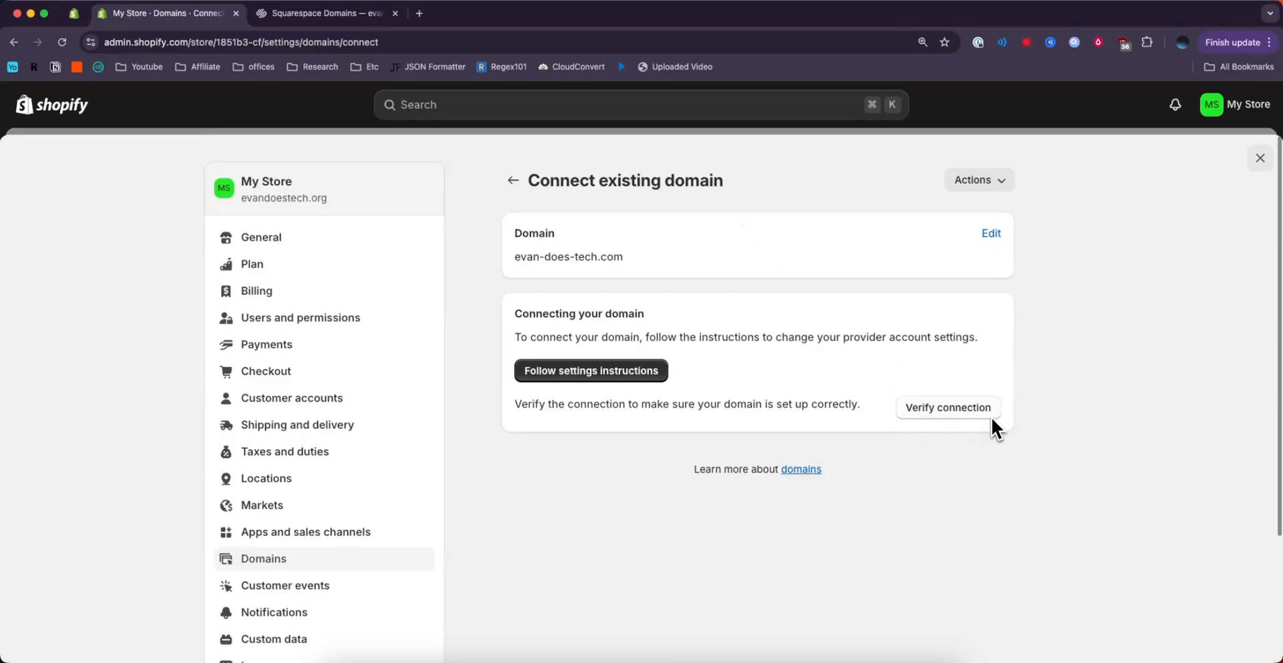
click(513, 180)
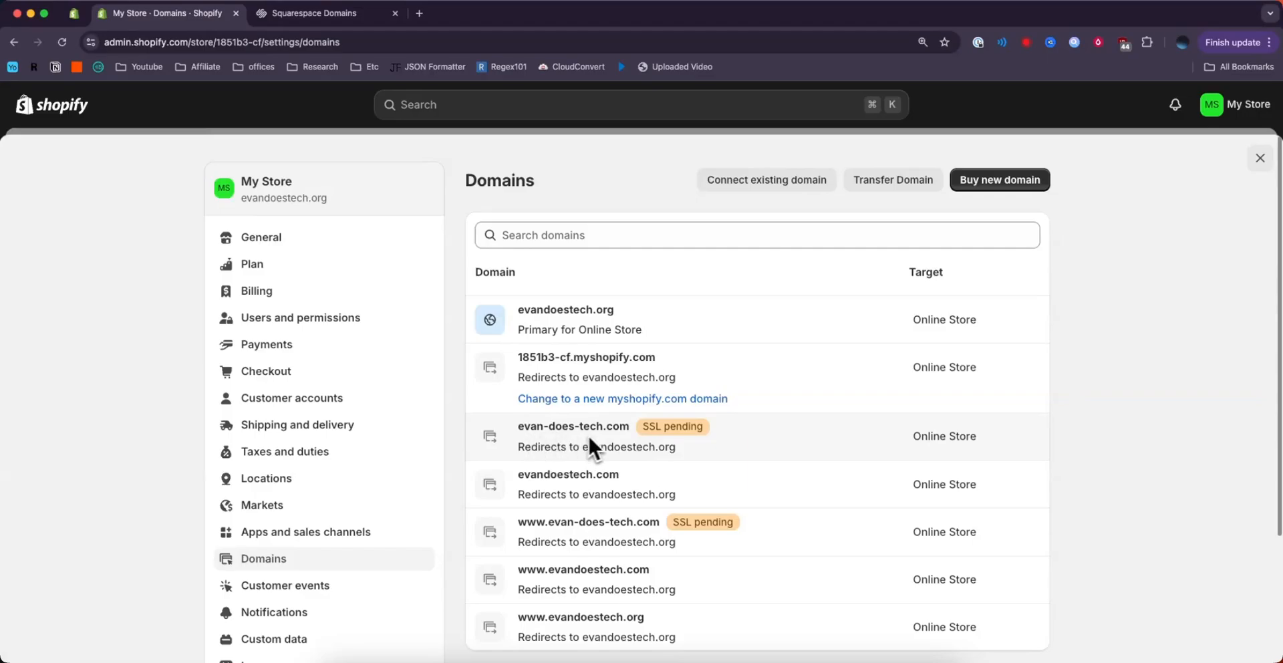
mouse_move(709, 464)
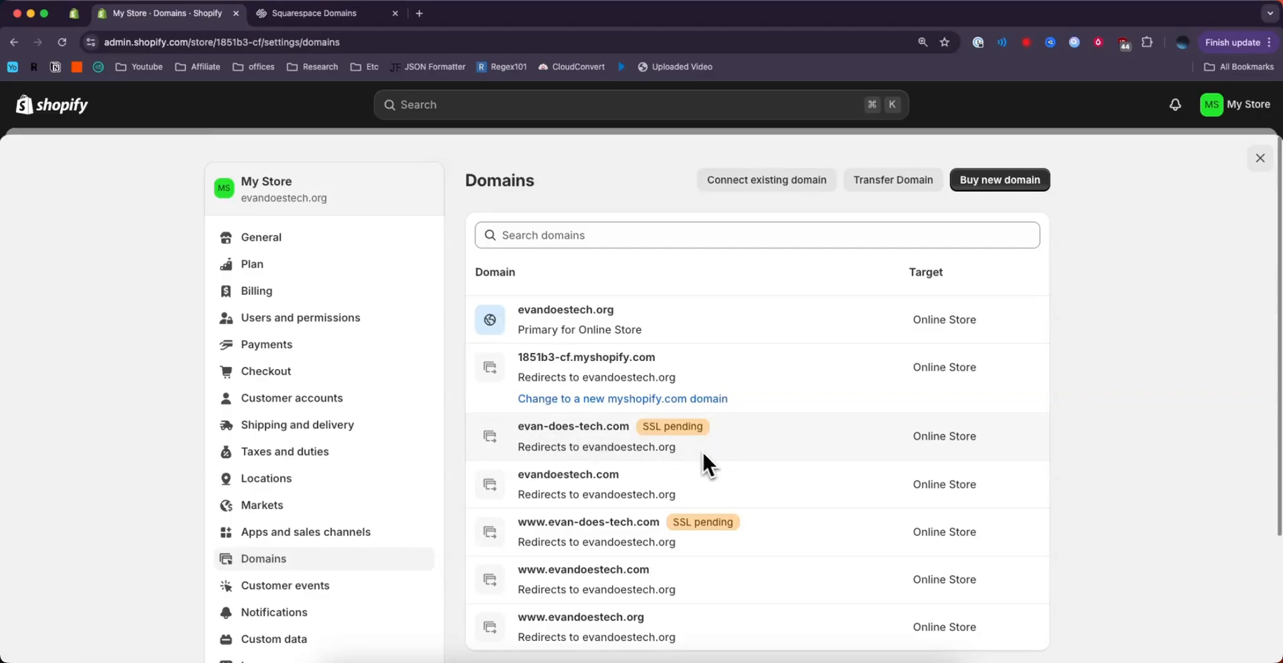
mouse_move(663, 442)
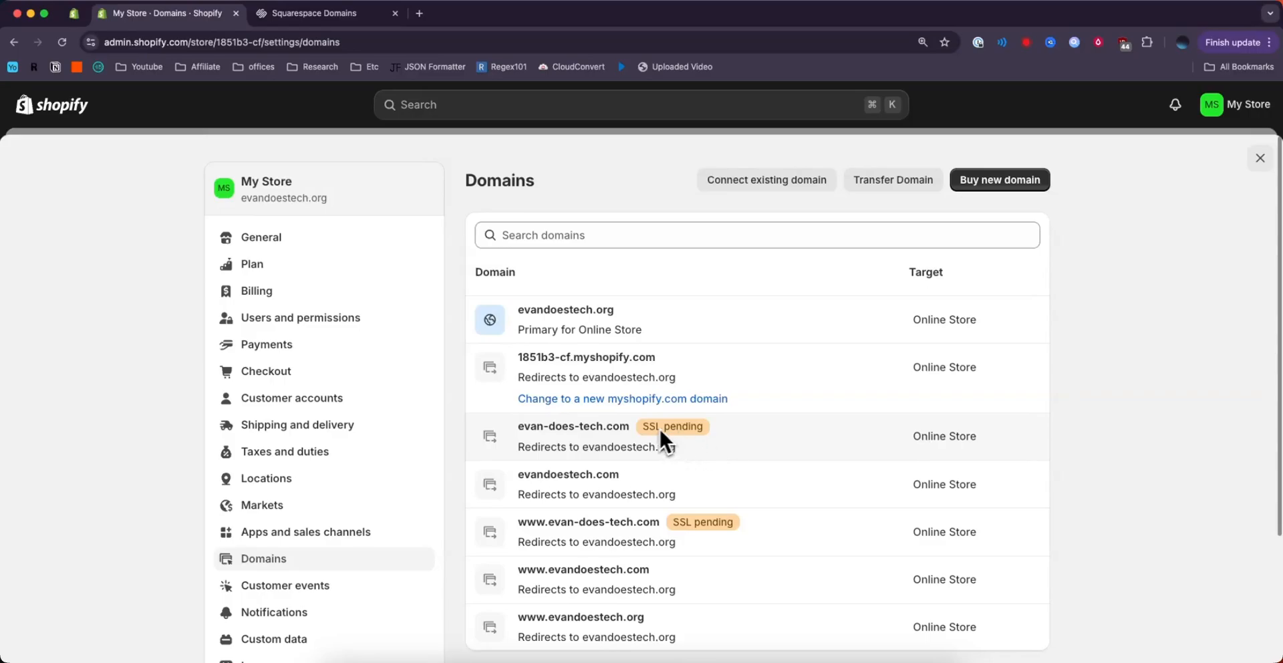
mouse_move(695, 451)
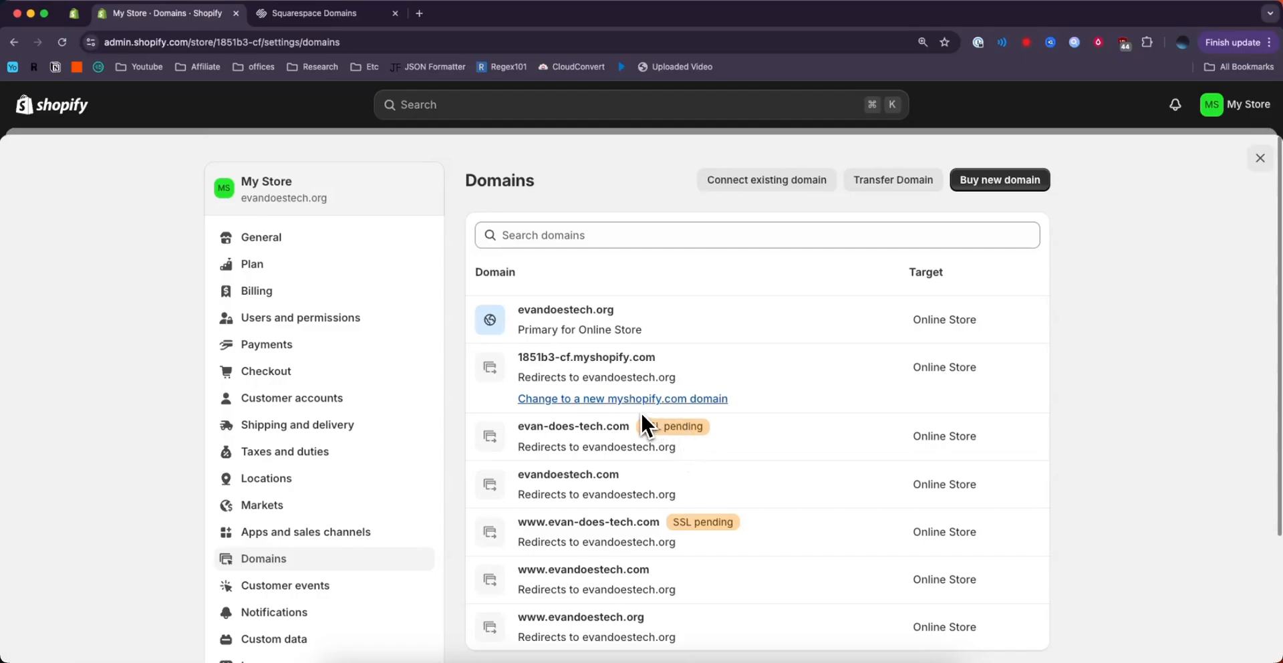
mouse_move(704, 449)
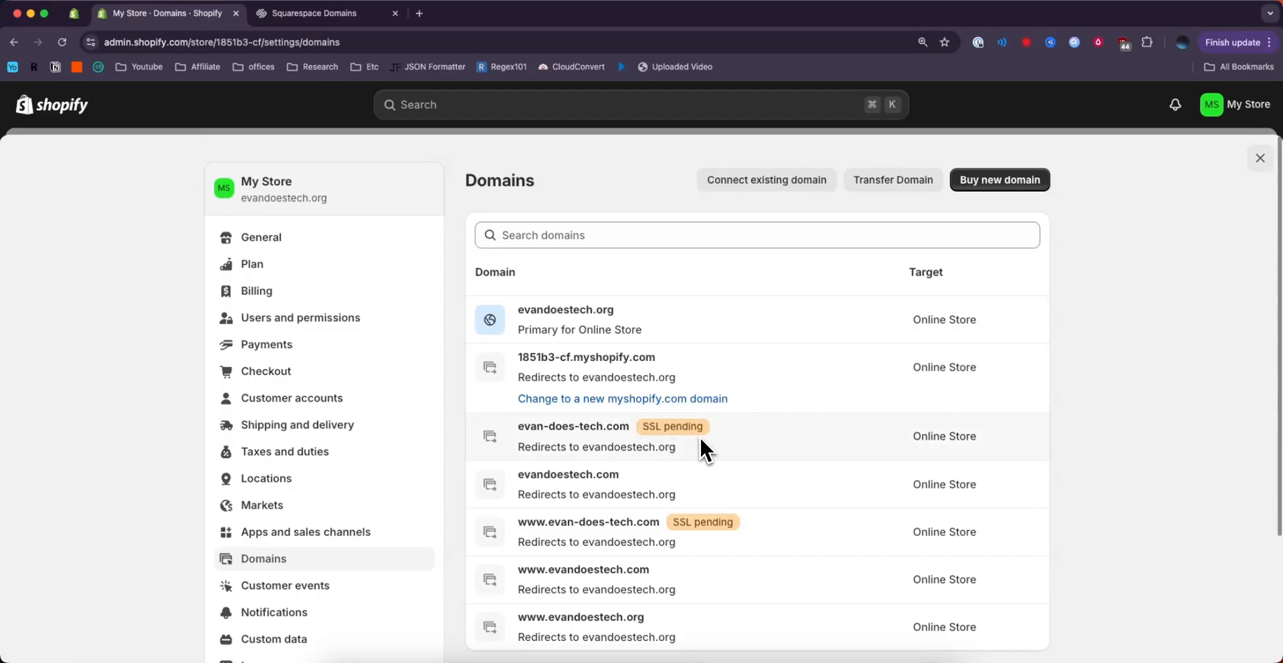